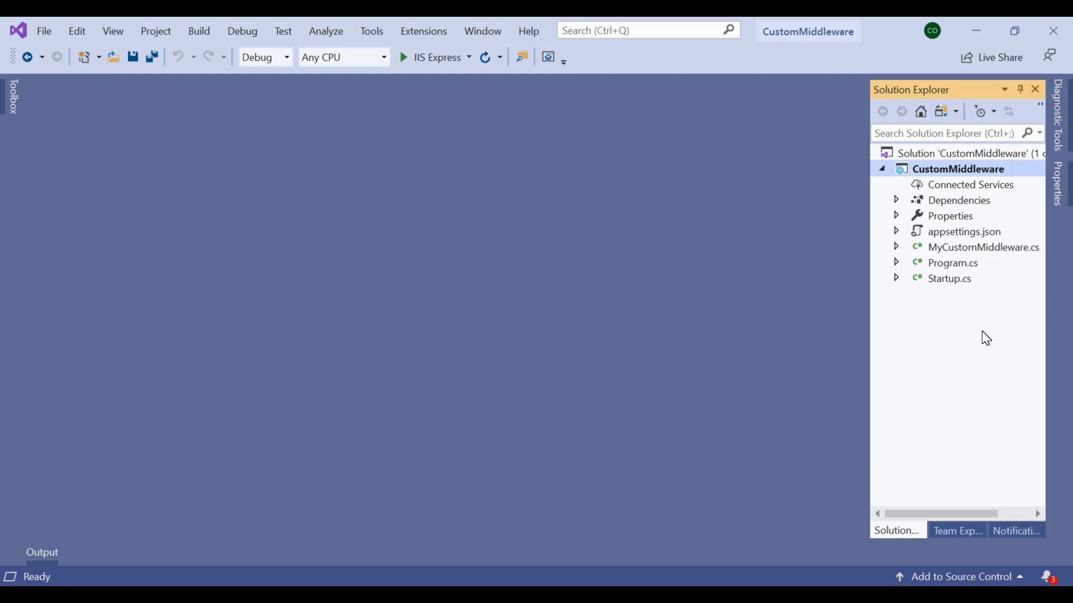
{"action": "mouse_move", "coordinate": [983, 247]}
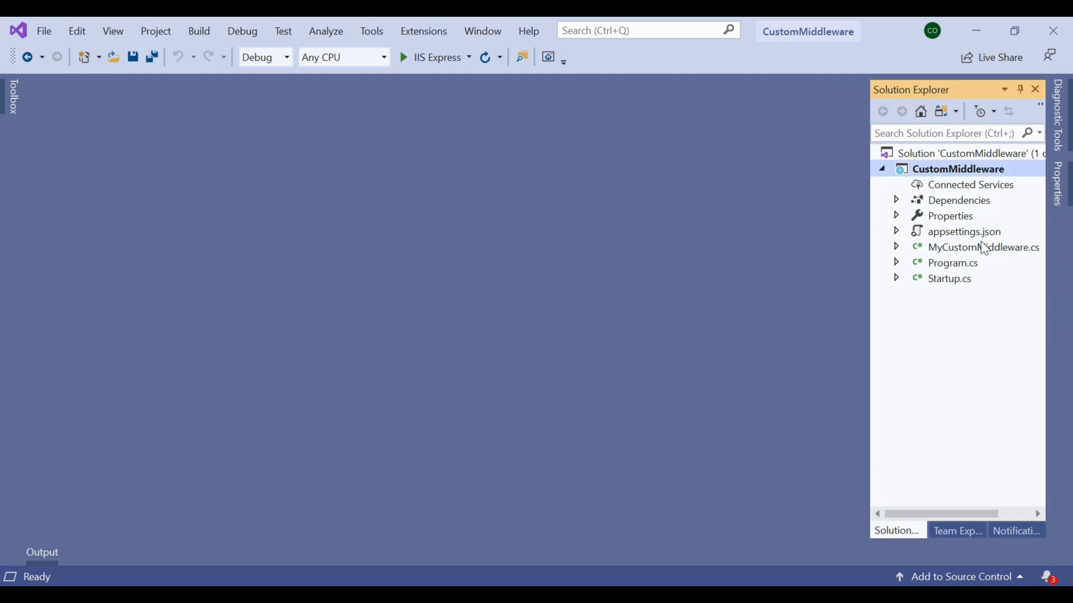
Step: Open the CustomMiddleware project's context menu in Solution Explorer to reach its Debug properties
{"action": "right_click", "coordinate": [975, 168]}
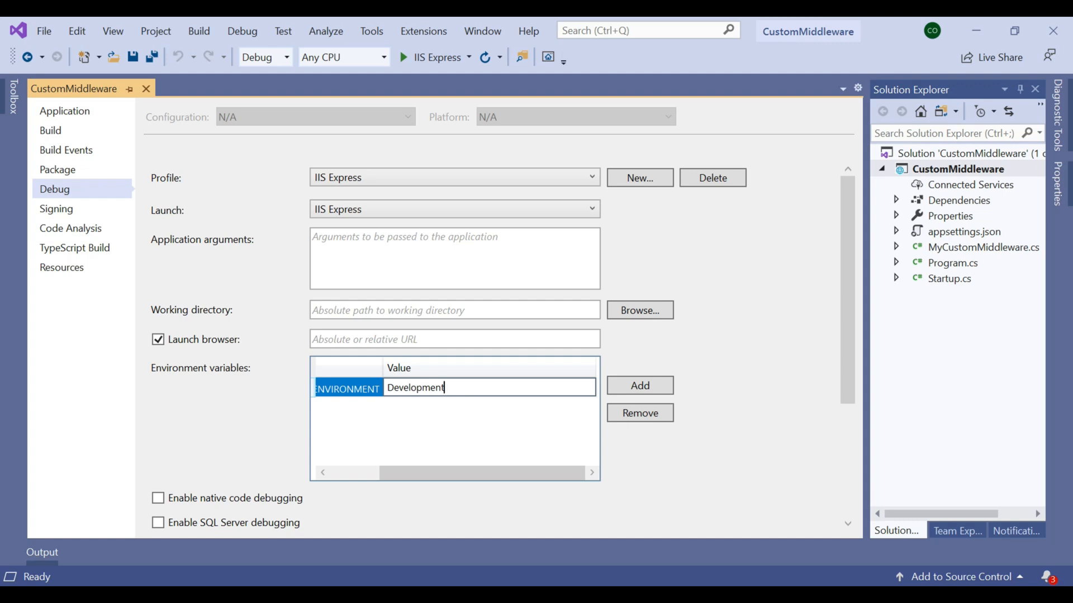
Step: Set ASPNETCORE_ENVIRONMENT to Staging on the Debug tab and verify it in launchSettings.json
{"action": "left_click", "coordinate": [896, 216]}
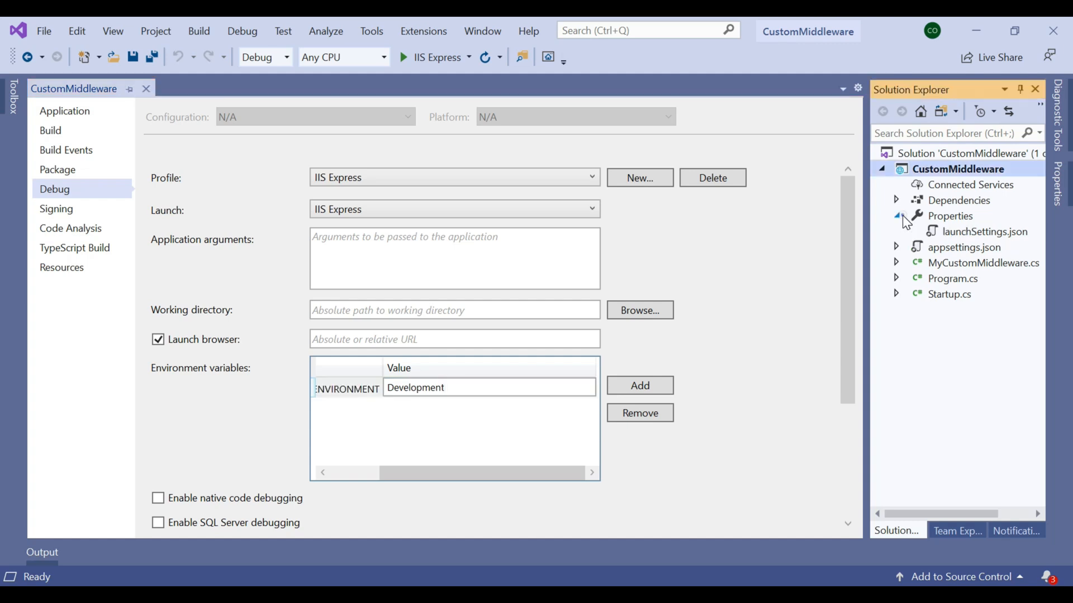
{"action": "double_click", "coordinate": [984, 231]}
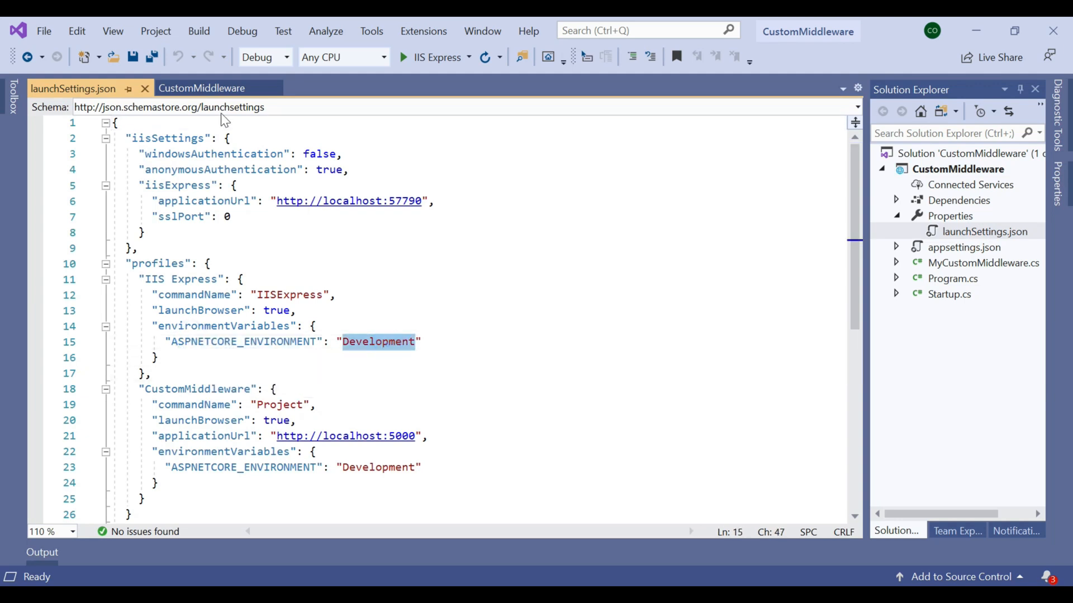
{"action": "left_click", "coordinate": [202, 88]}
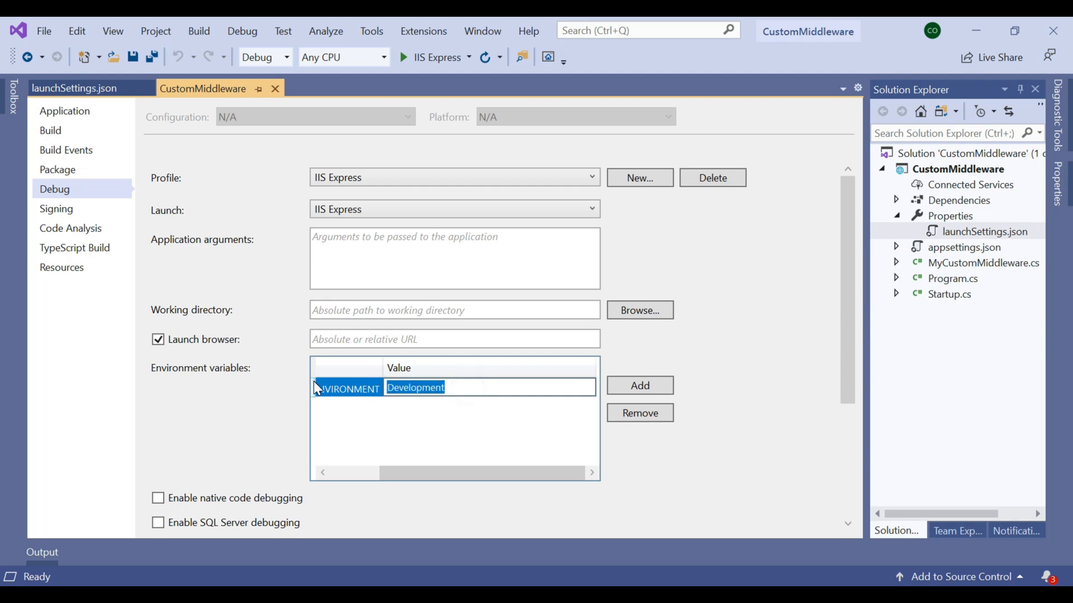
{"action": "type", "text": "S"}
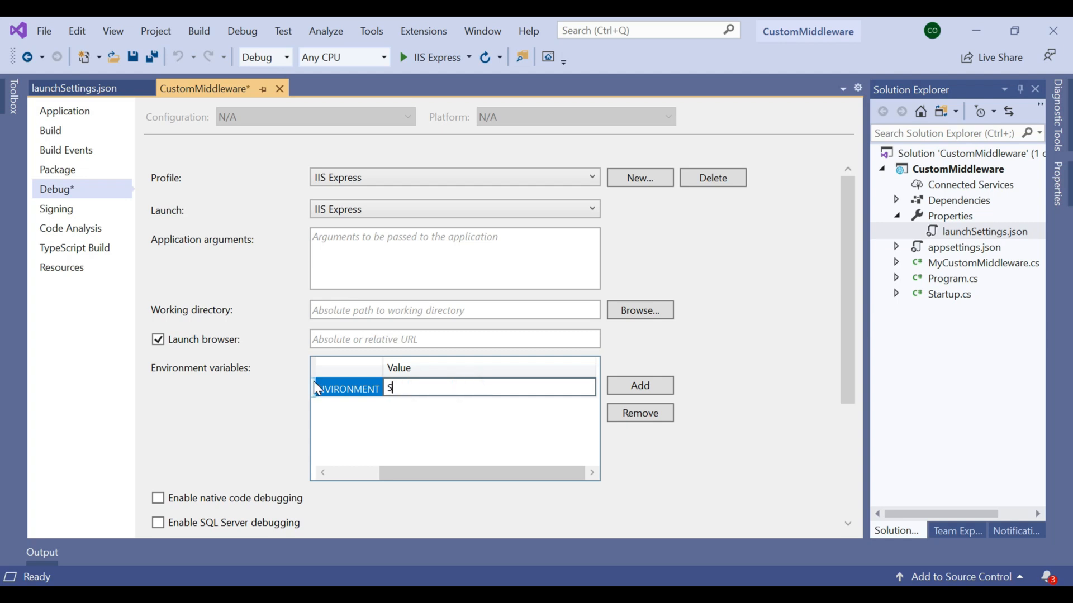
{"action": "type", "text": "tagin"}
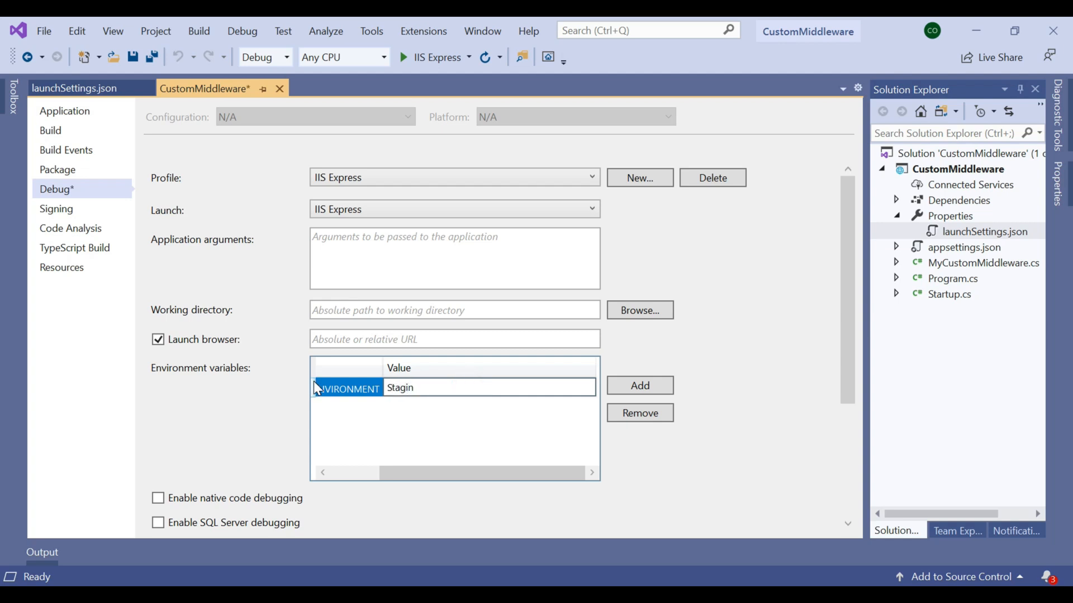
{"action": "left_click", "coordinate": [78, 89]}
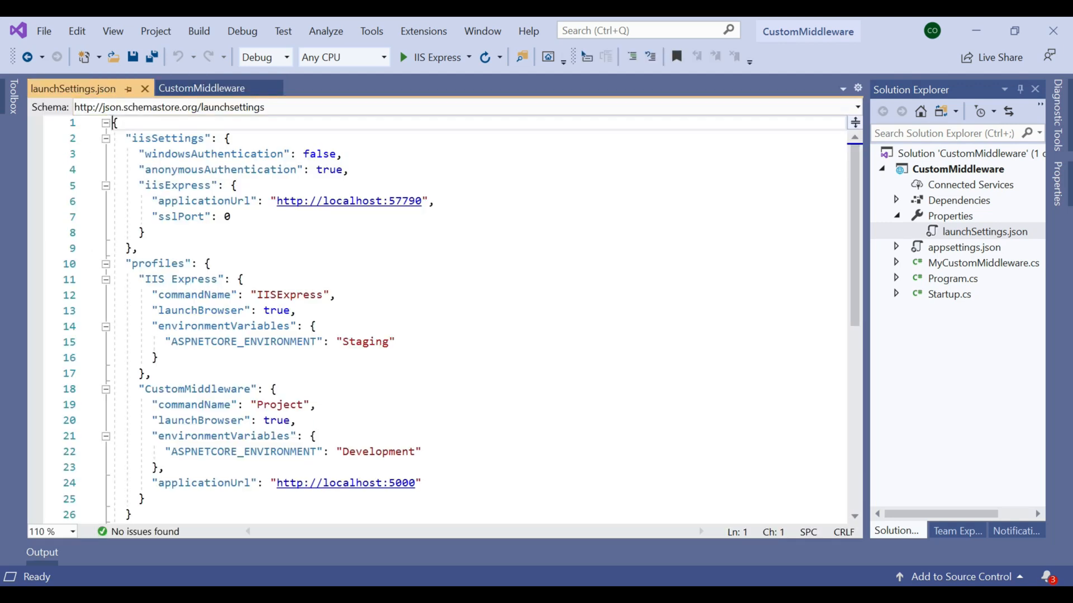
{"action": "type", "text": "Development())"}
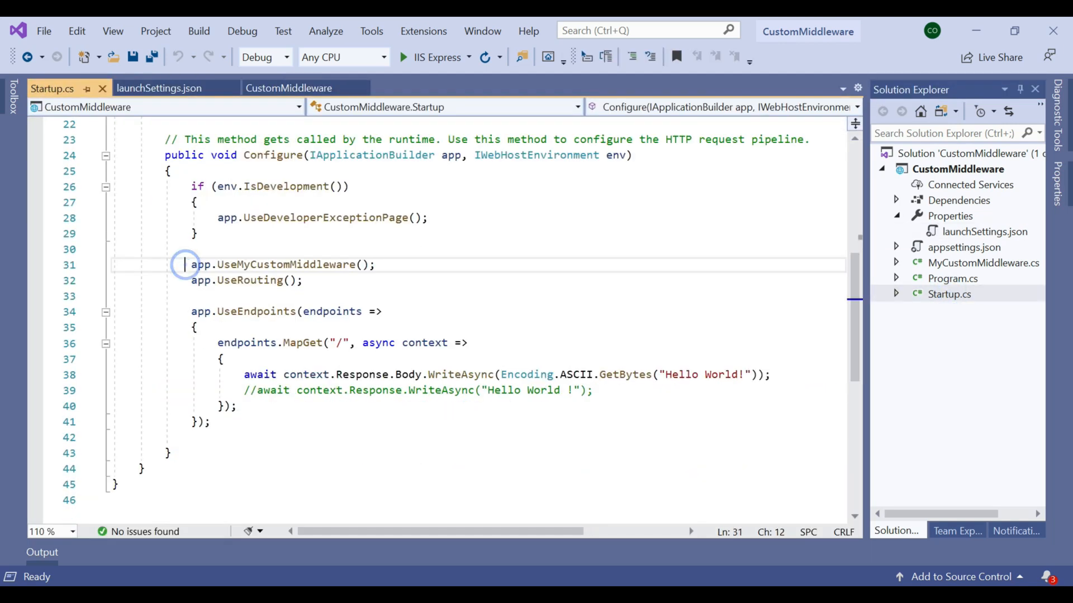
Step: Comment out app.UseMyCustomMiddleware() and write "My Hosting Environment is " + env.EnvironmentName
{"action": "type", "text": "//"}
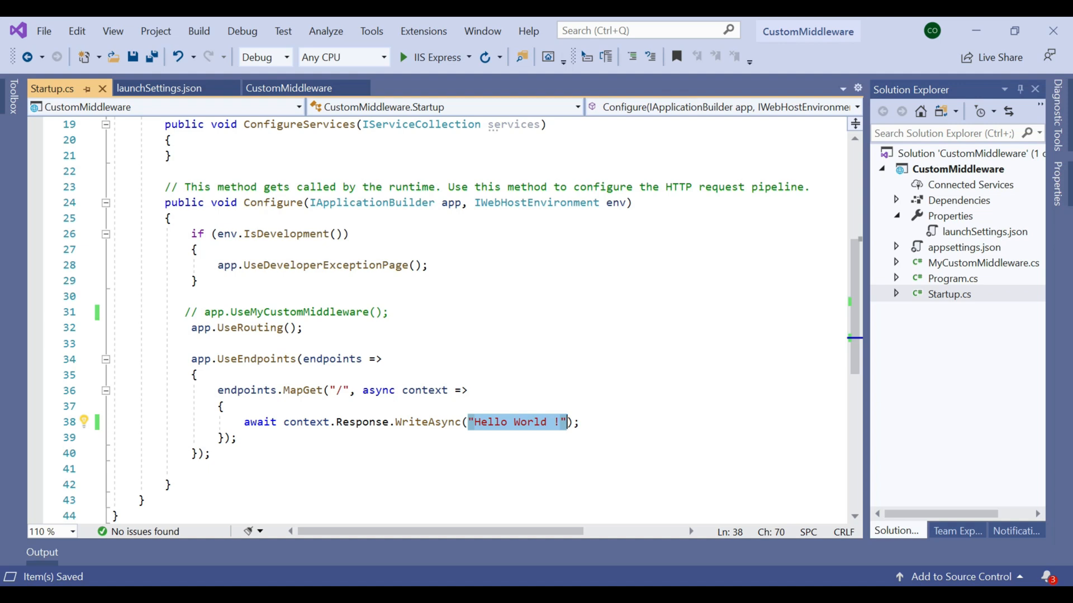
{"action": "type", "text": "My Hos"}
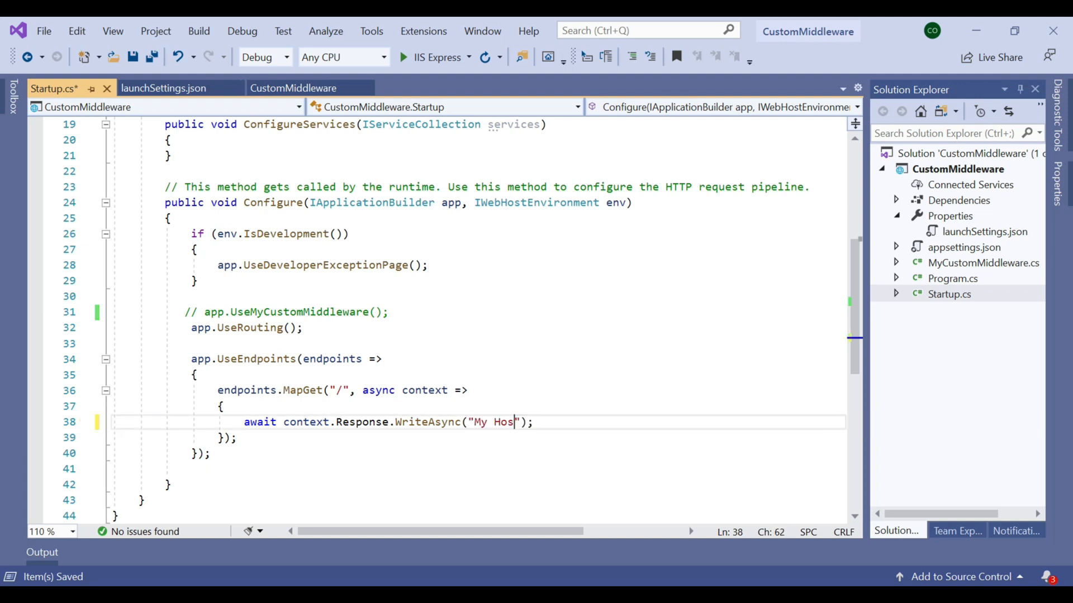
{"action": "type", "text": "ting En"}
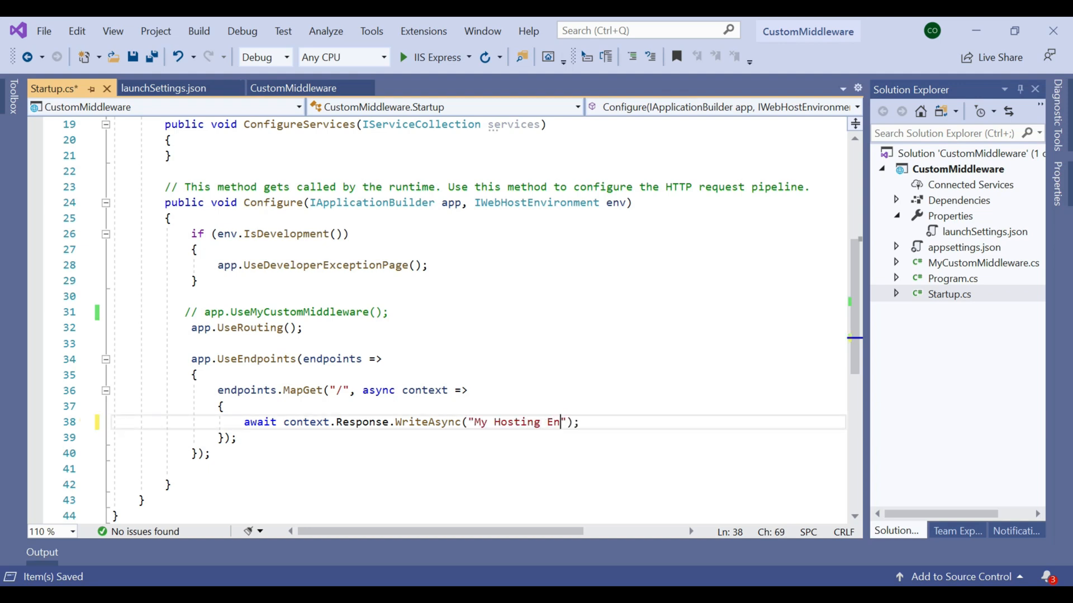
{"action": "type", "text": "vironme"}
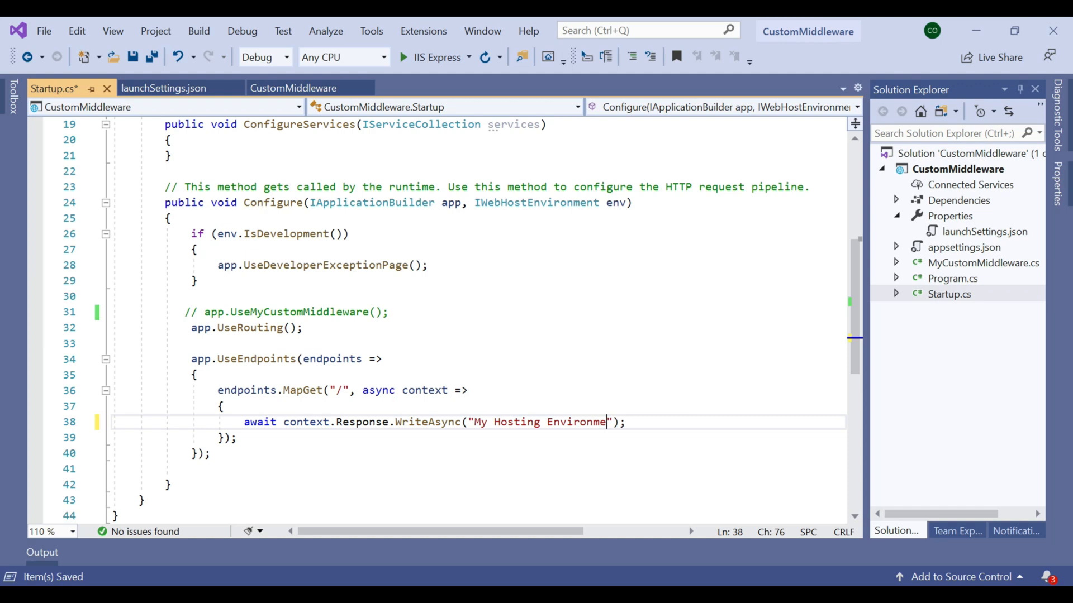
{"action": "type", "text": "nt is \"+ env +"}
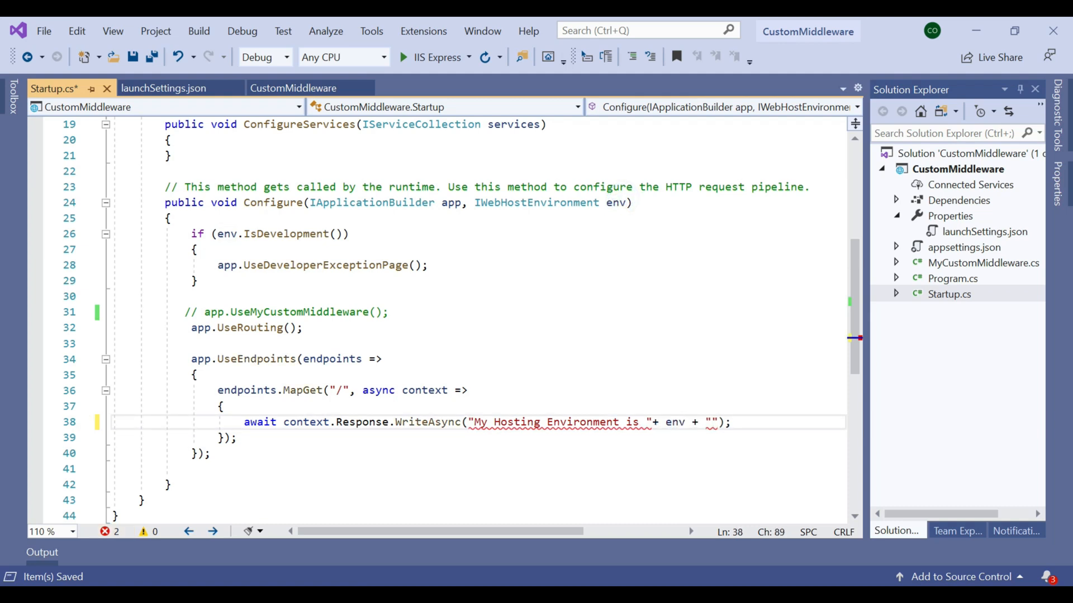
{"action": "type", "text": ".e"}
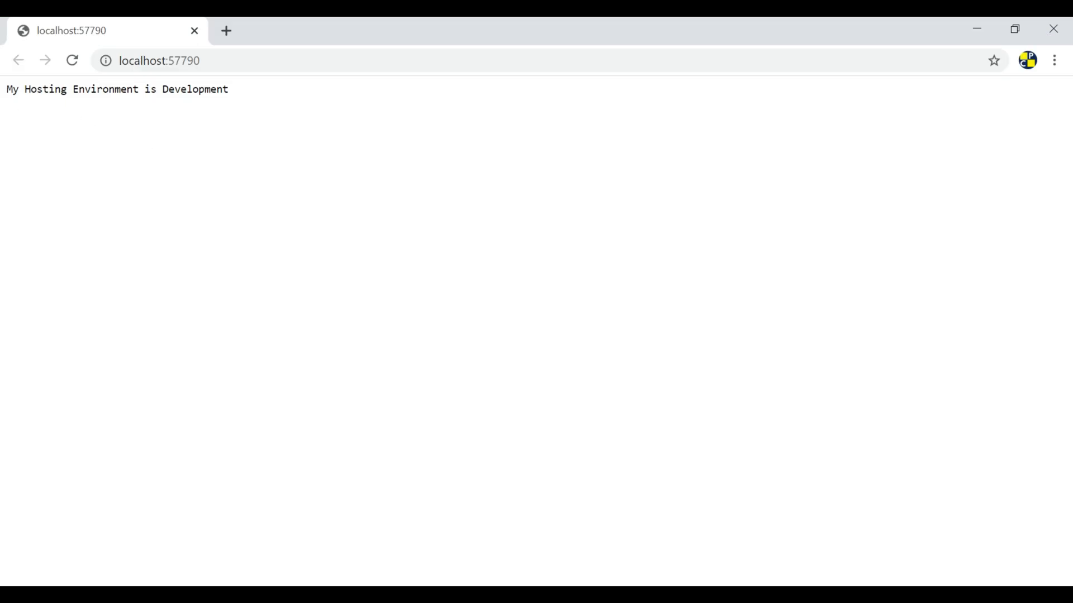
Step: Run the app to view the environment page, then change Production to Development in launchSettings.json
{"action": "left_click_drag", "start_coordinate": [25, 89], "coordinate": [156, 89]}
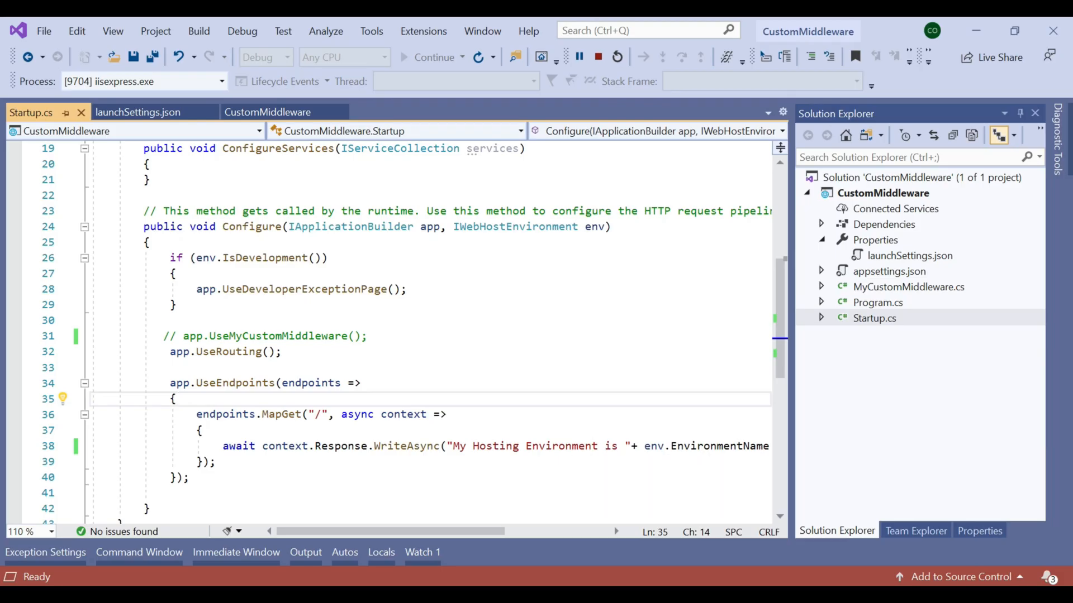
{"action": "left_click", "coordinate": [139, 112]}
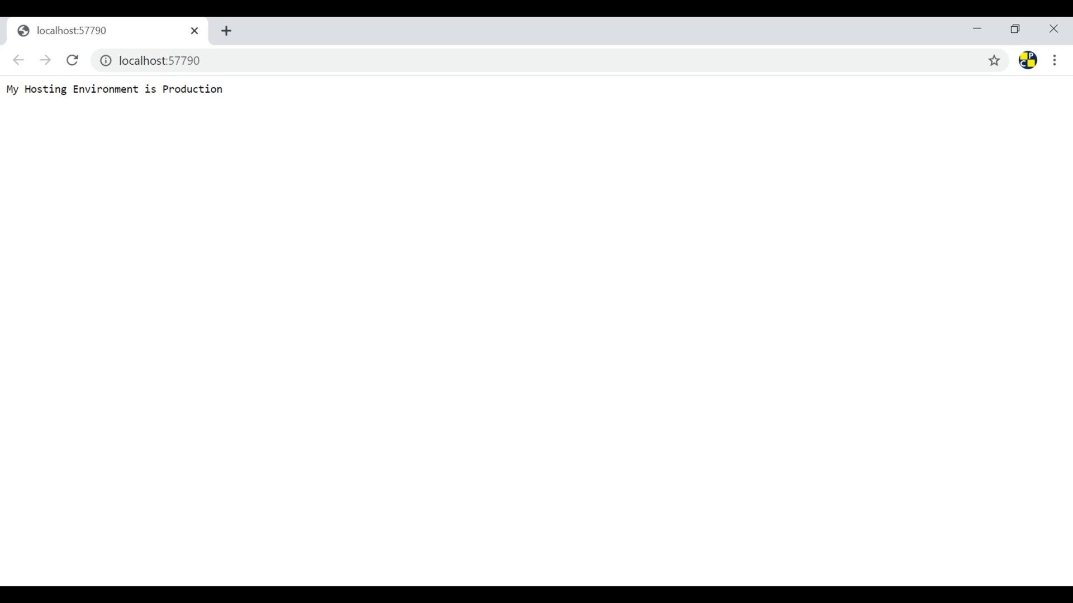
{"action": "double_click", "coordinate": [374, 342]}
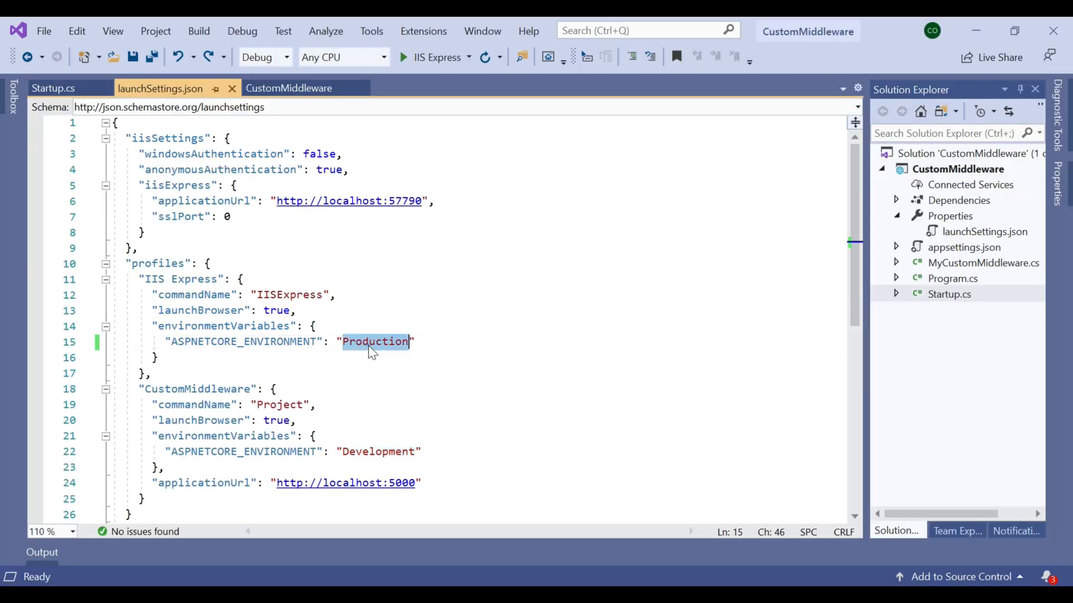
{"action": "type", "text": "Development"}
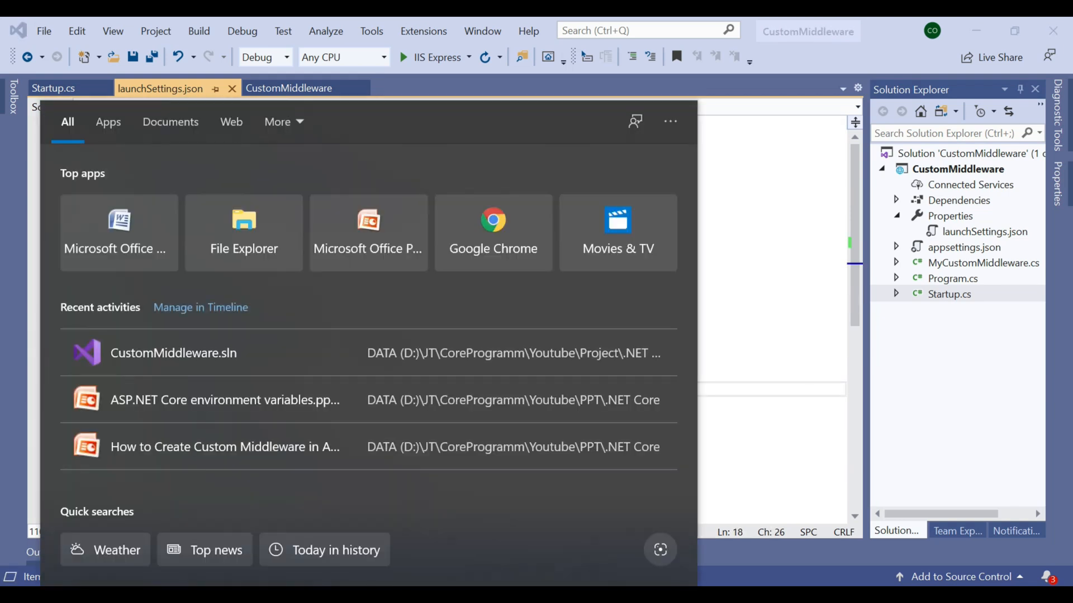
Step: Open the Windows Environment Variables dialog by searching 'envir'
{"action": "type", "text": "envir"}
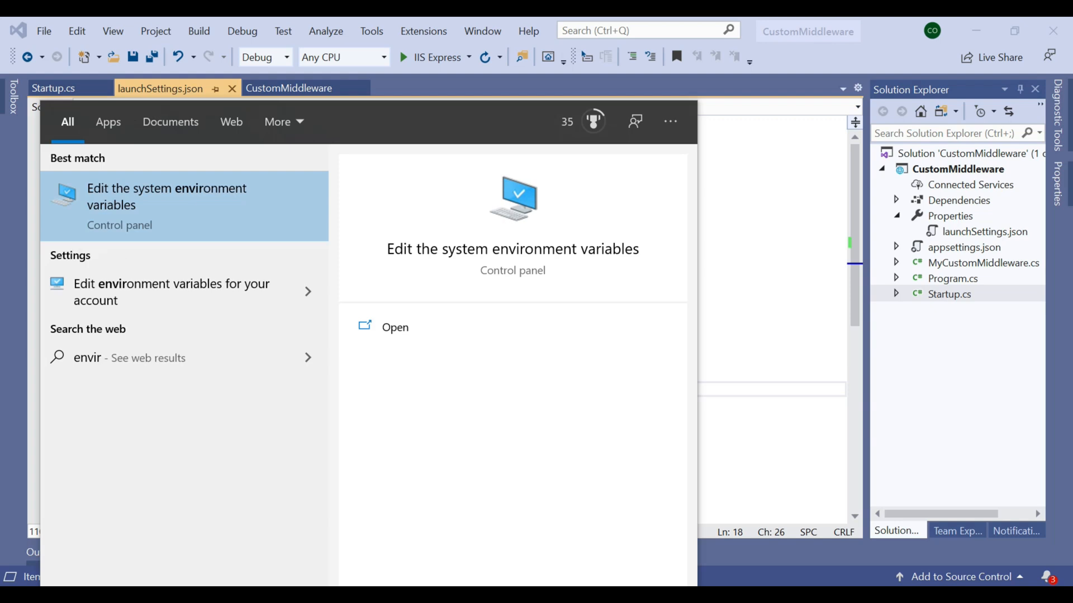
{"action": "left_click", "coordinate": [166, 204]}
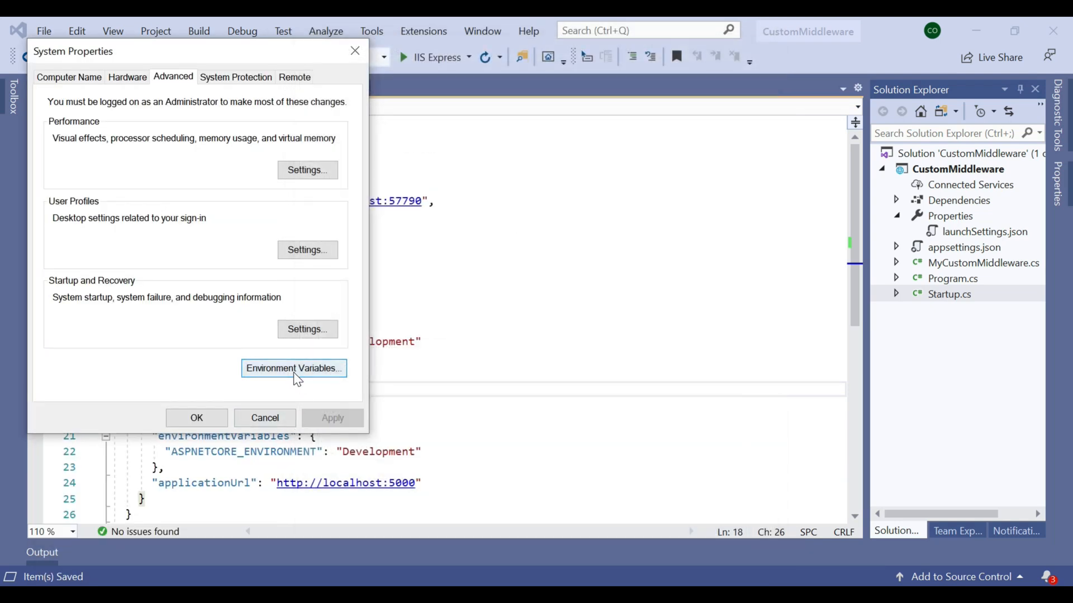
{"action": "left_click", "coordinate": [294, 368]}
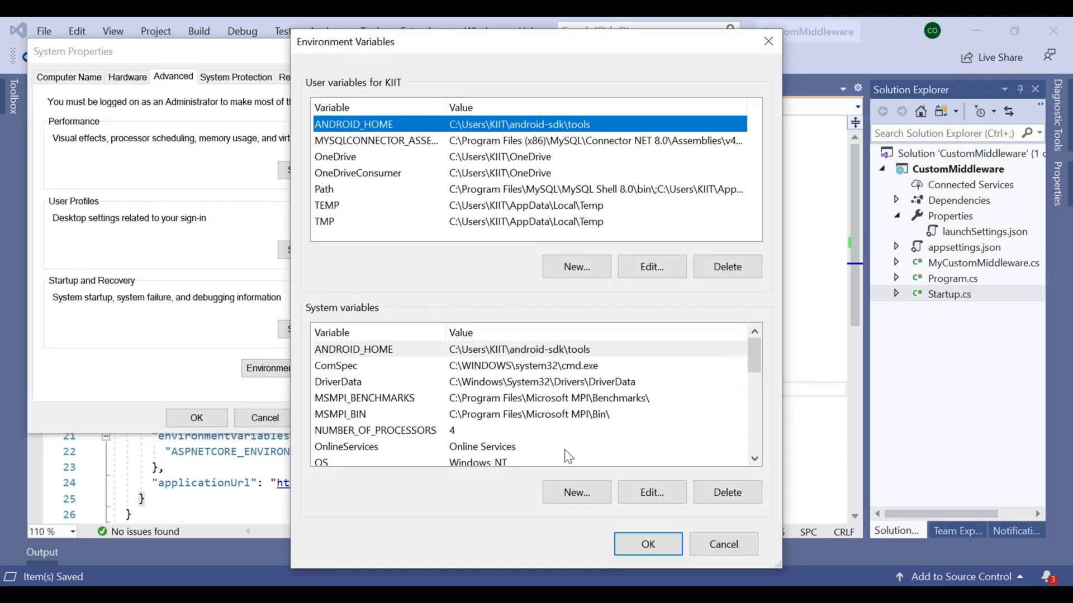
Step: Add system variable ASPNETCORE_ENVIRONMENT with value Staging and save
{"action": "left_click", "coordinate": [576, 493]}
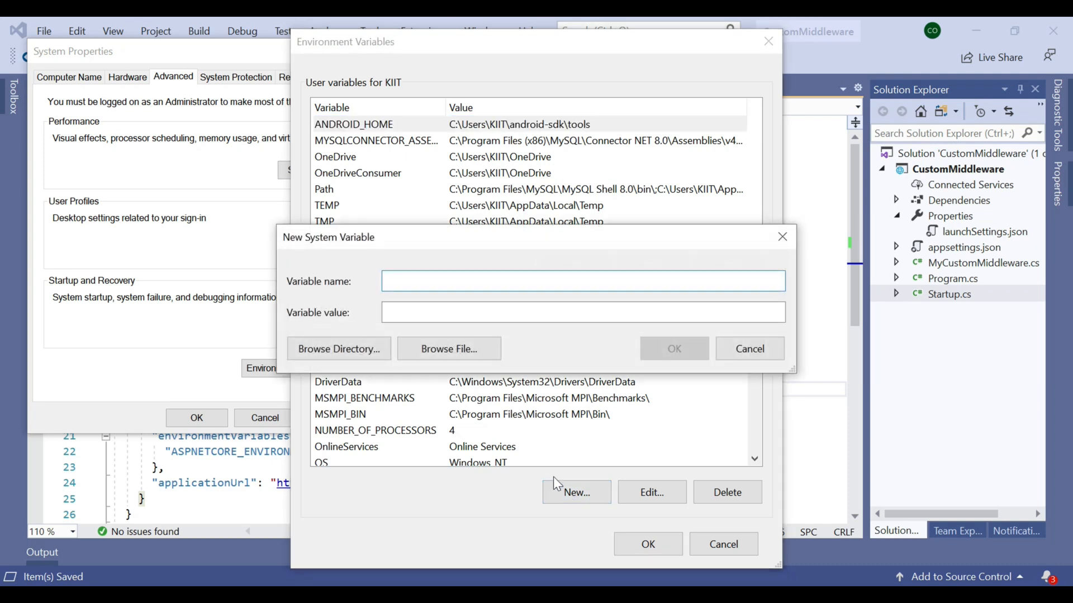
{"action": "type", "text": "ASPNETCORE_ENVIRONMENT"}
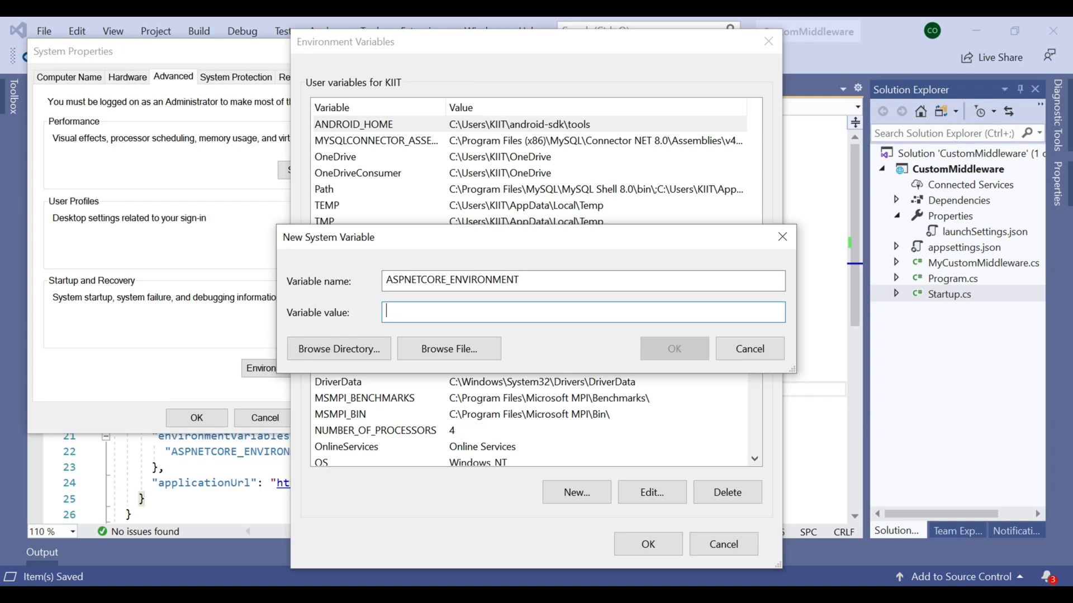
{"action": "type", "text": "Sta"}
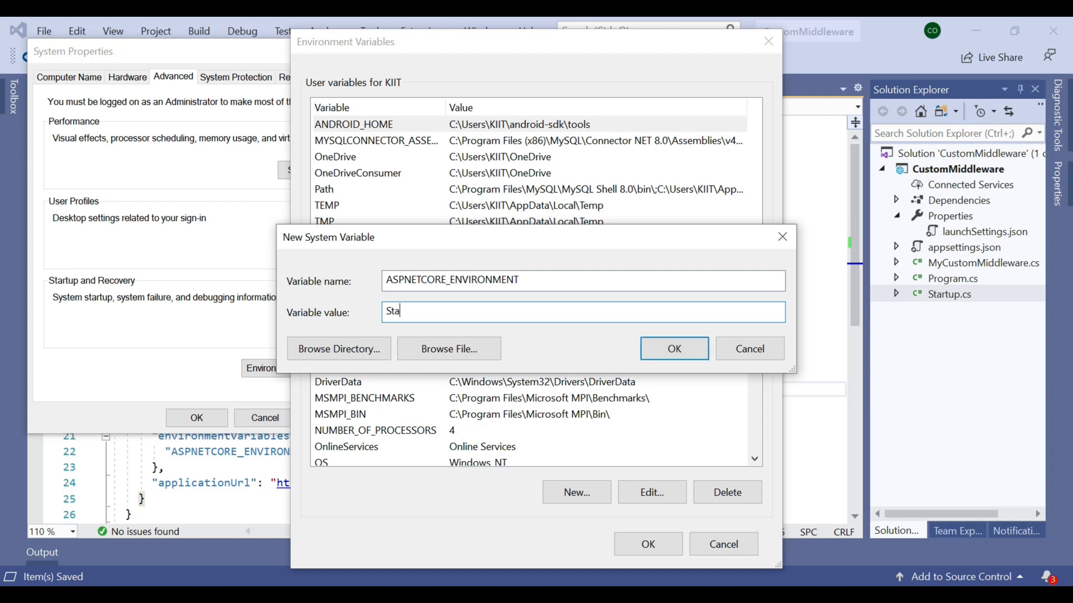
{"action": "left_click", "coordinate": [674, 348]}
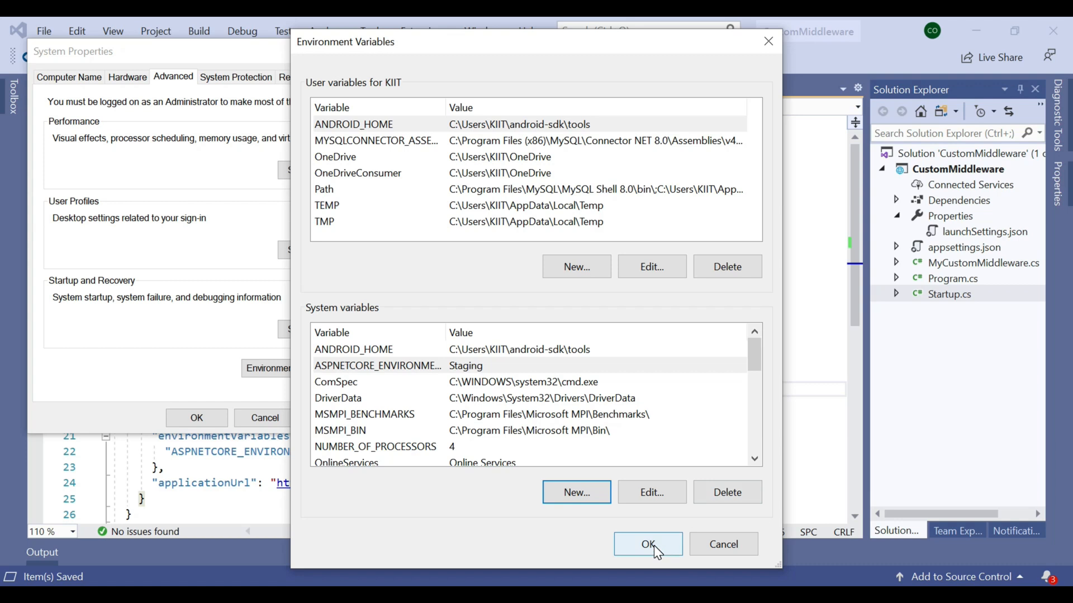
{"action": "left_click", "coordinate": [646, 544]}
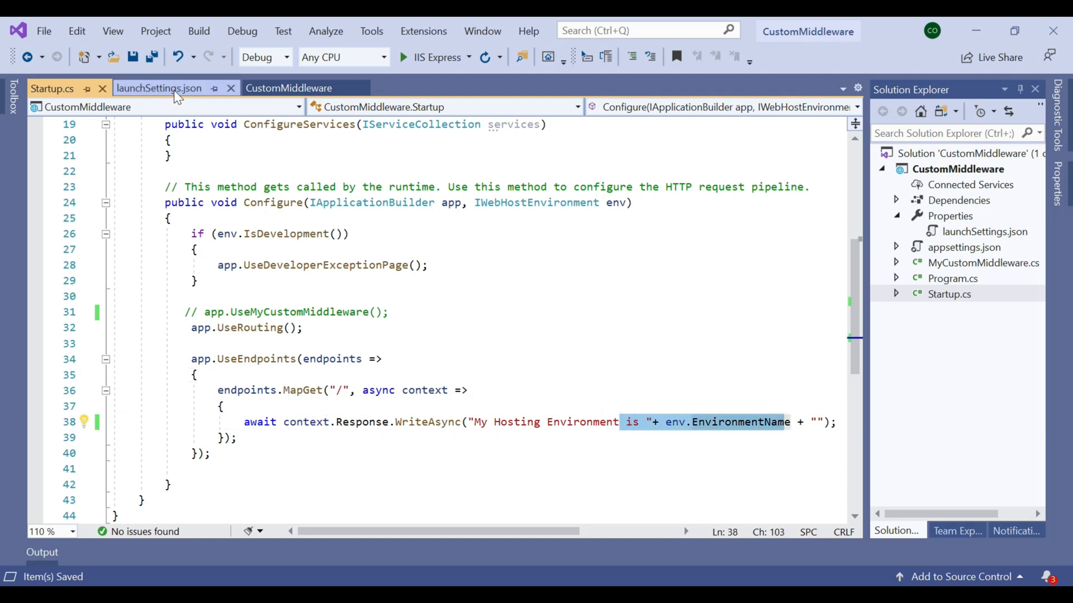
Step: Prefix the IIS Express ASPNETCORE_ENVIRONMENT line in launchSettings.json with //
{"action": "left_click", "coordinate": [160, 88]}
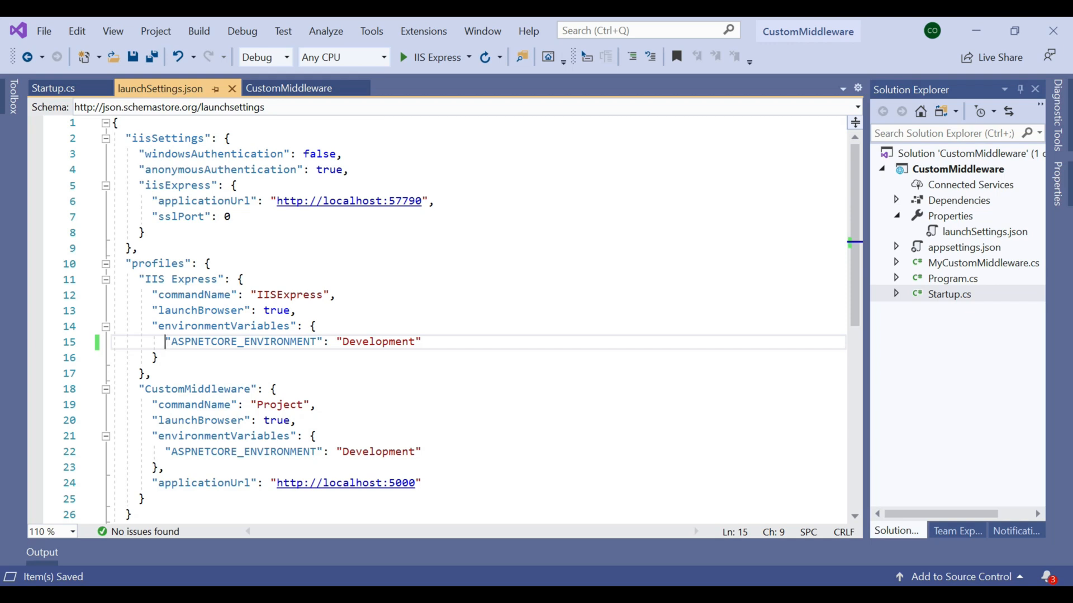
{"action": "type", "text": "//"}
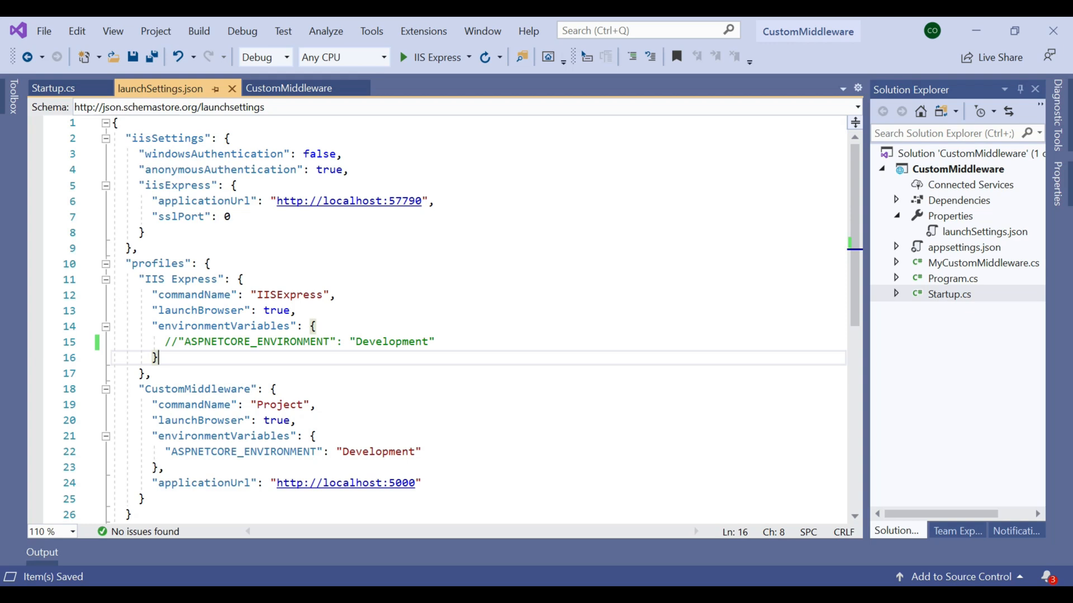
{"action": "left_click", "coordinate": [53, 88]}
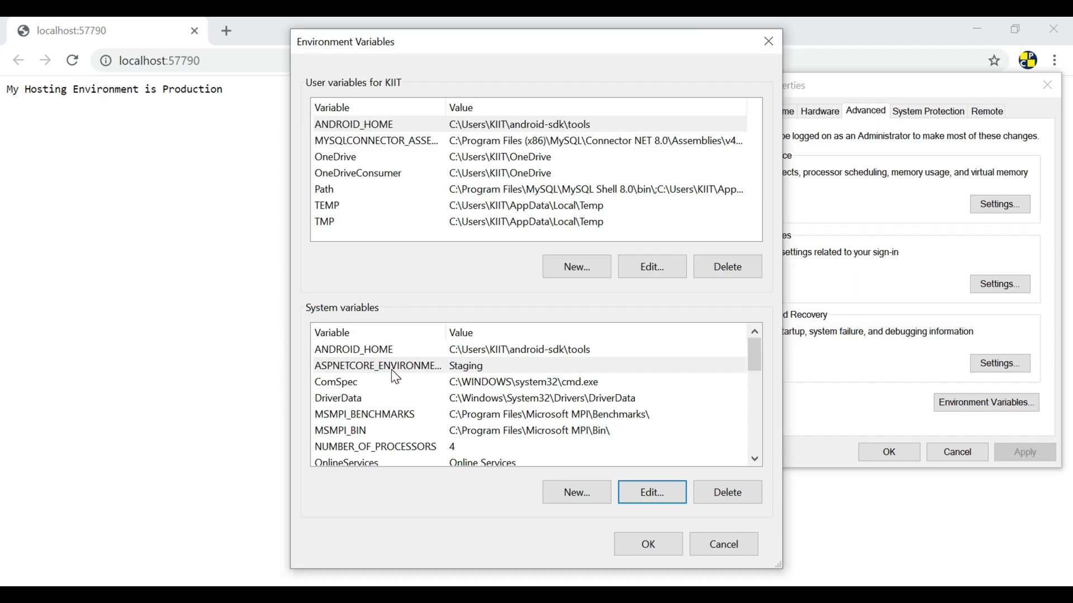
{"action": "mouse_move", "coordinate": [475, 369]}
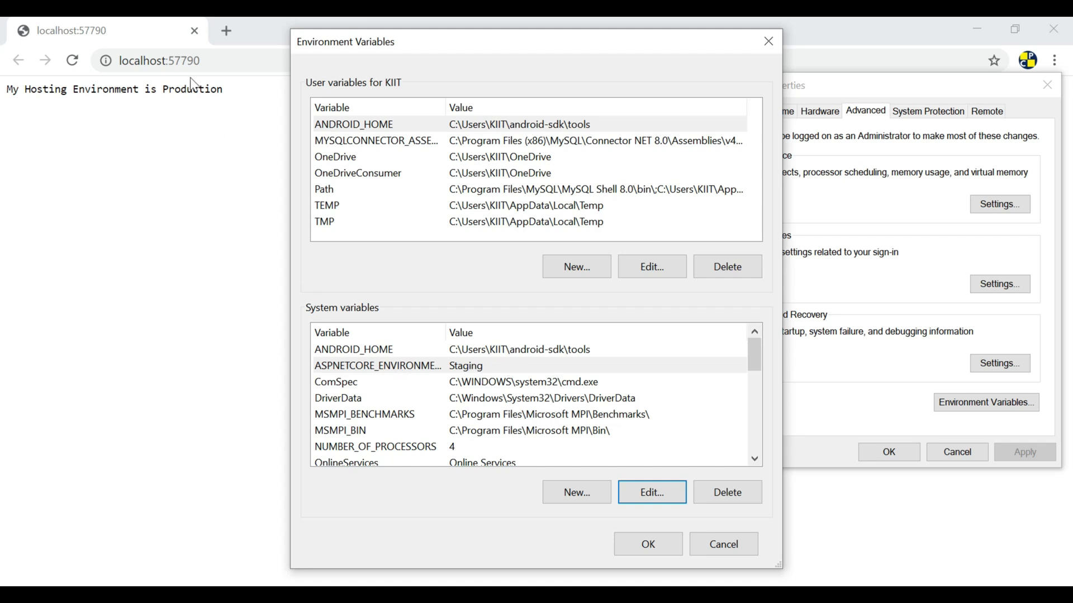
{"action": "mouse_move", "coordinate": [520, 434]}
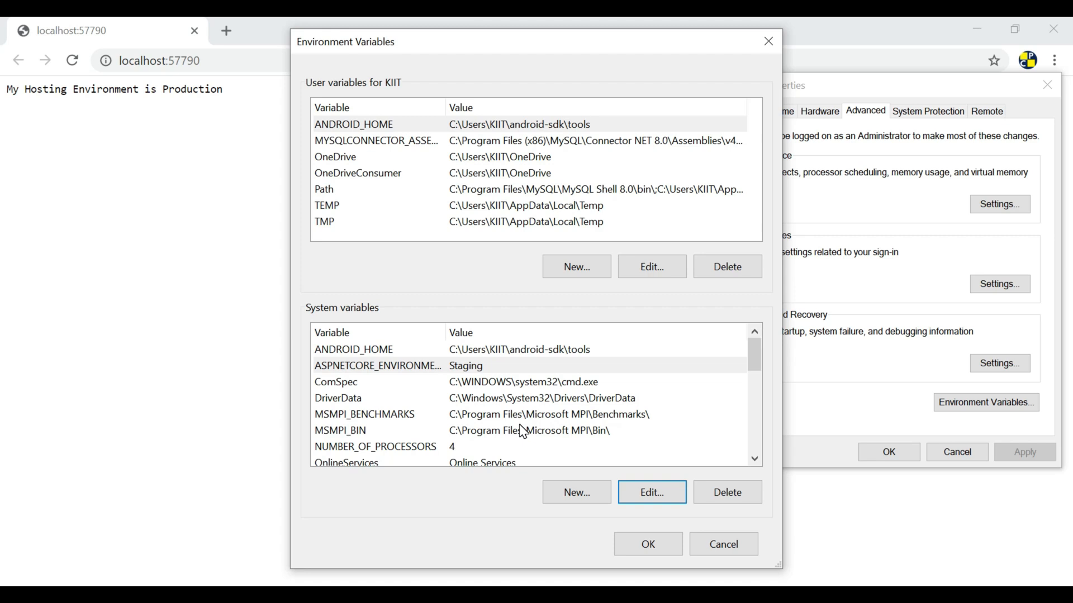
{"action": "mouse_move", "coordinate": [225, 166]}
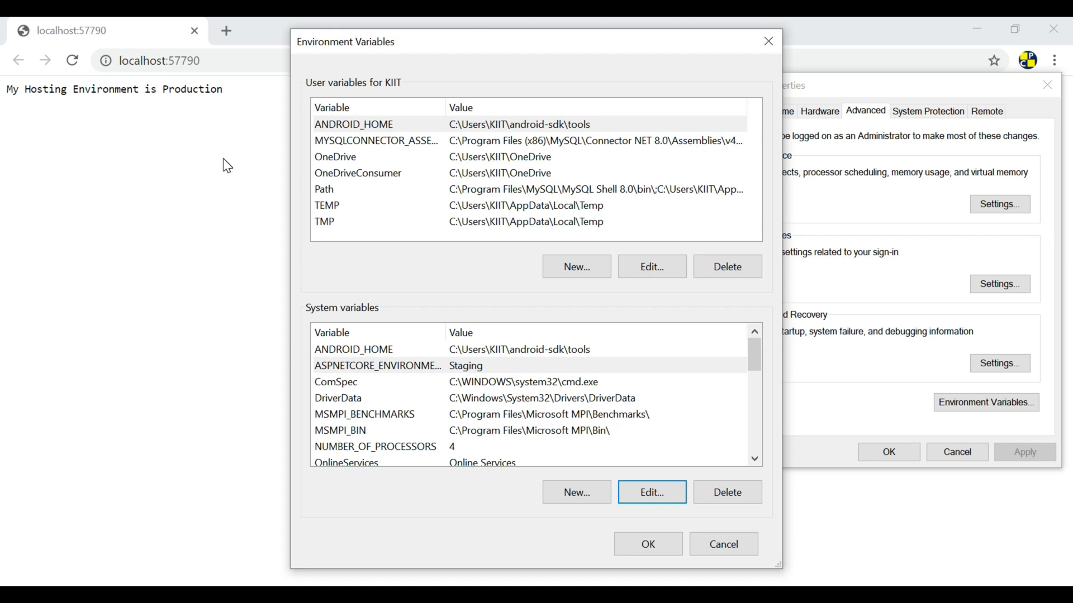
{"action": "mouse_move", "coordinate": [215, 168]}
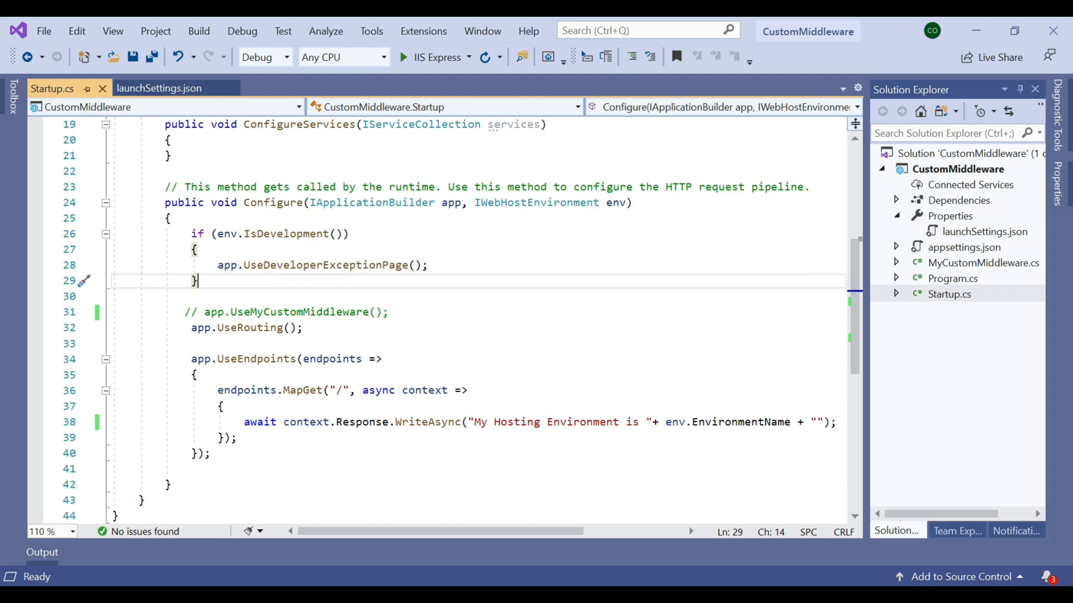
Step: Retype the if condition as env.is and browse the IntelliSense Is* methods
{"action": "type", "text": "is"}
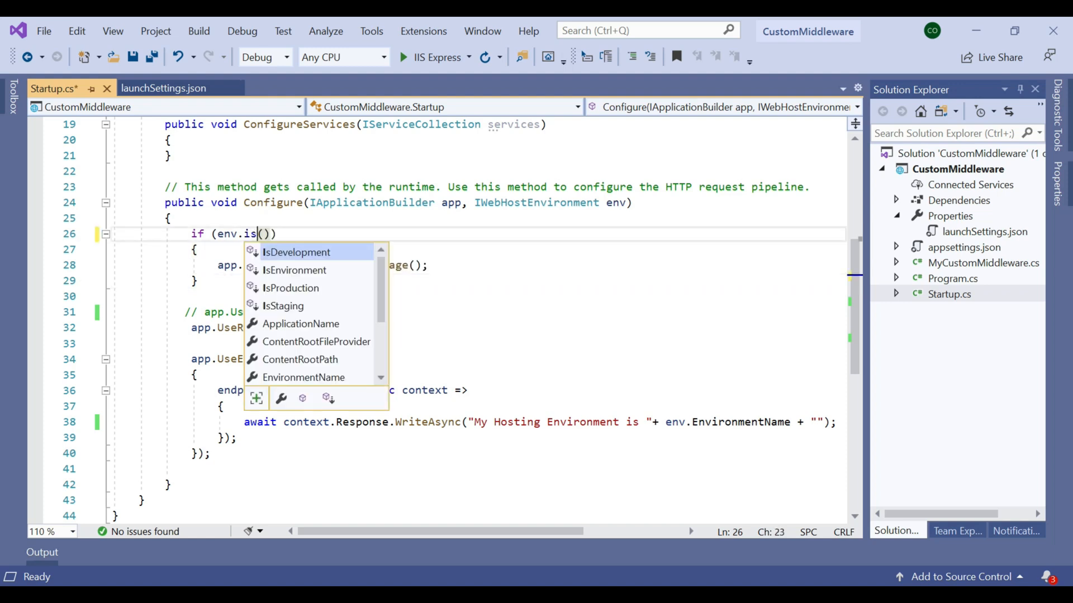
{"action": "type", "text": "s"}
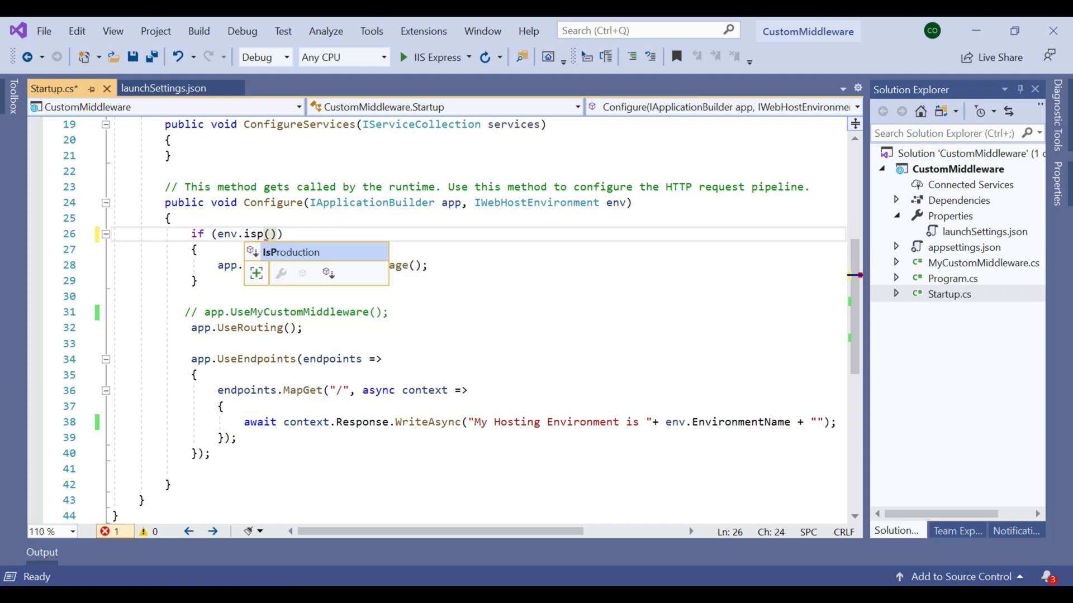
{"action": "type", "text": "r"}
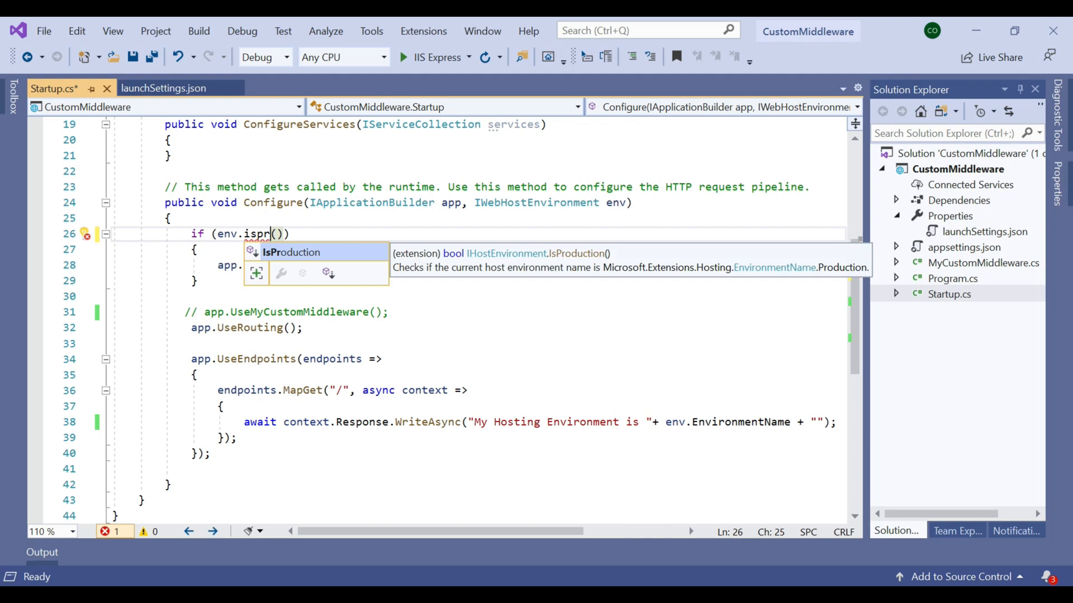
{"action": "key", "text": "Backspace"}
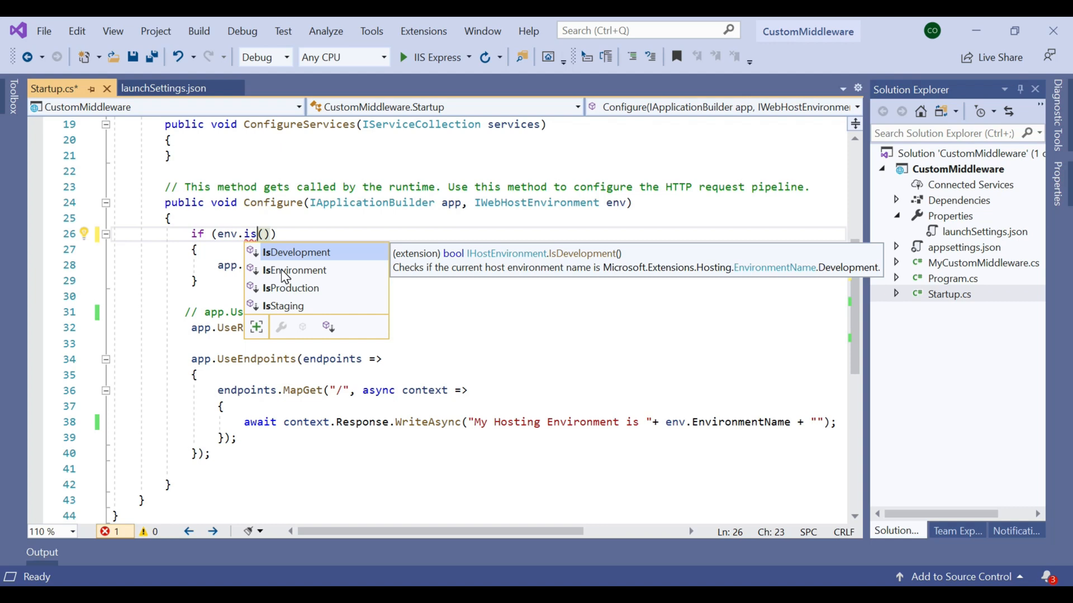
{"action": "left_click", "coordinate": [165, 88]}
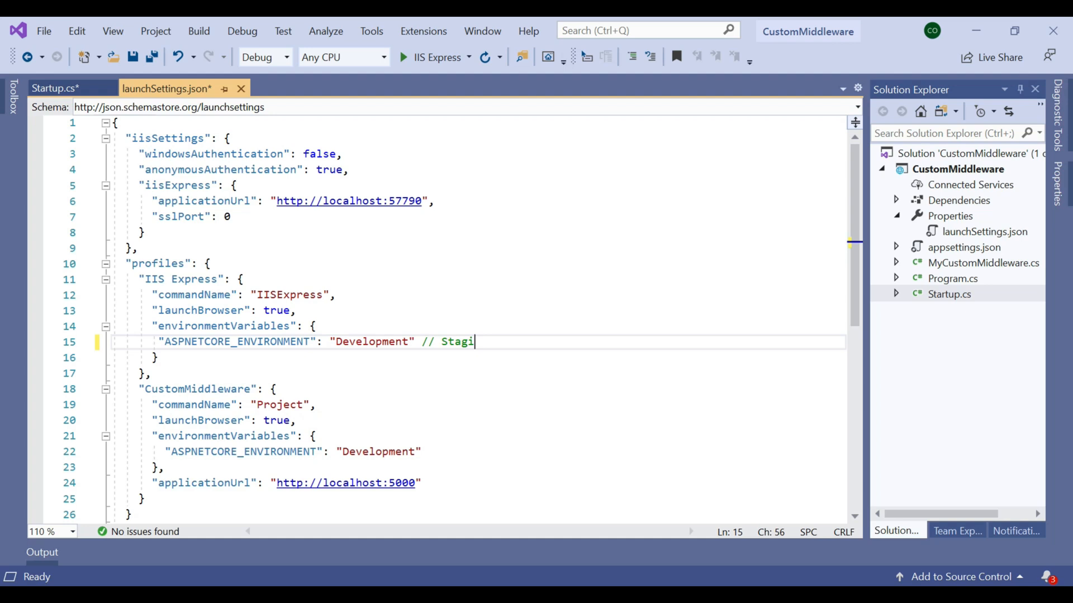
Step: Add a '// Staging // production // UAT' comment and set ASPNETCORE_ENVIRONMENT to "UAT"
{"action": "type", "text": "ng //"}
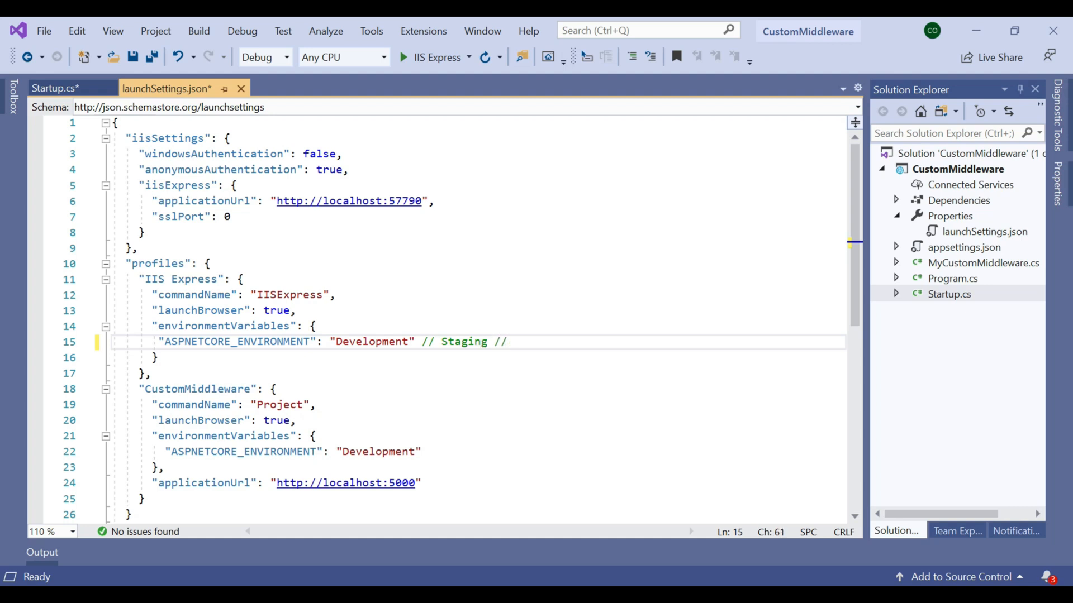
{"action": "type", "text": "prod"}
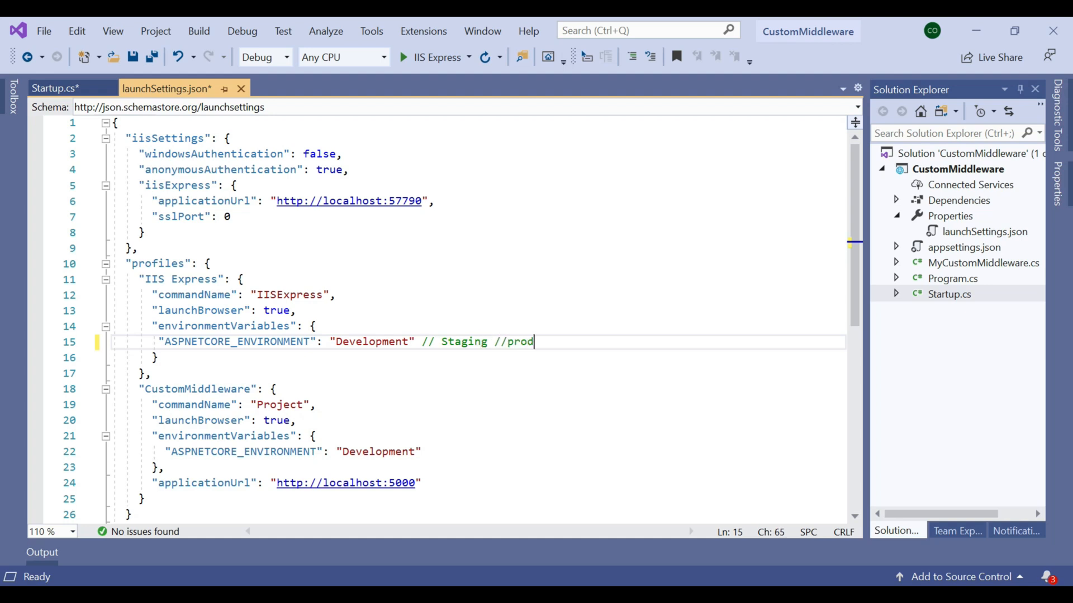
{"action": "type", "text": "uction // UAT"}
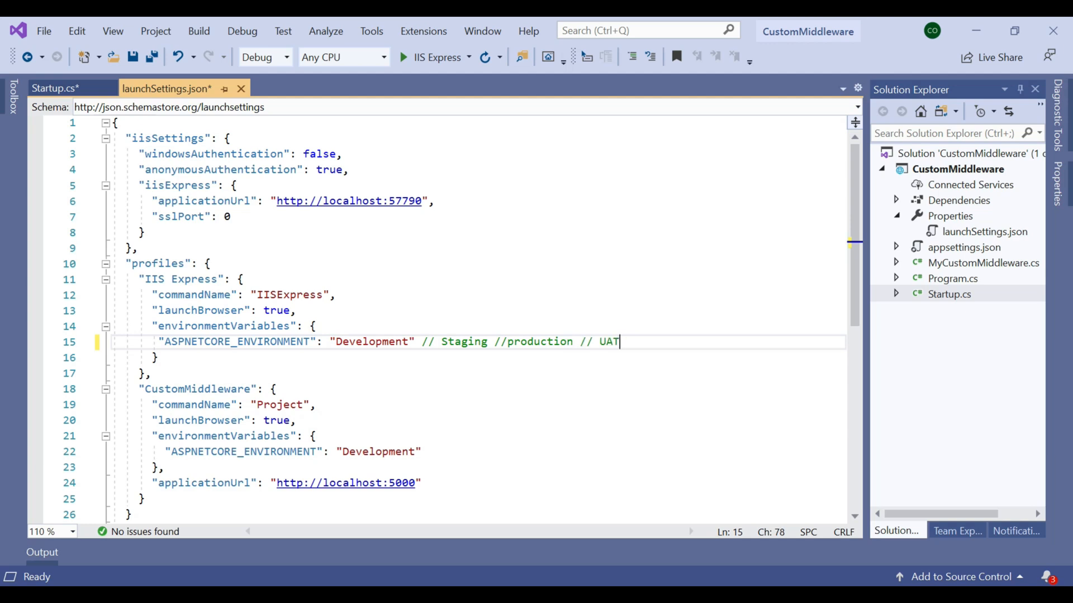
{"action": "type", "text": "UAT"}
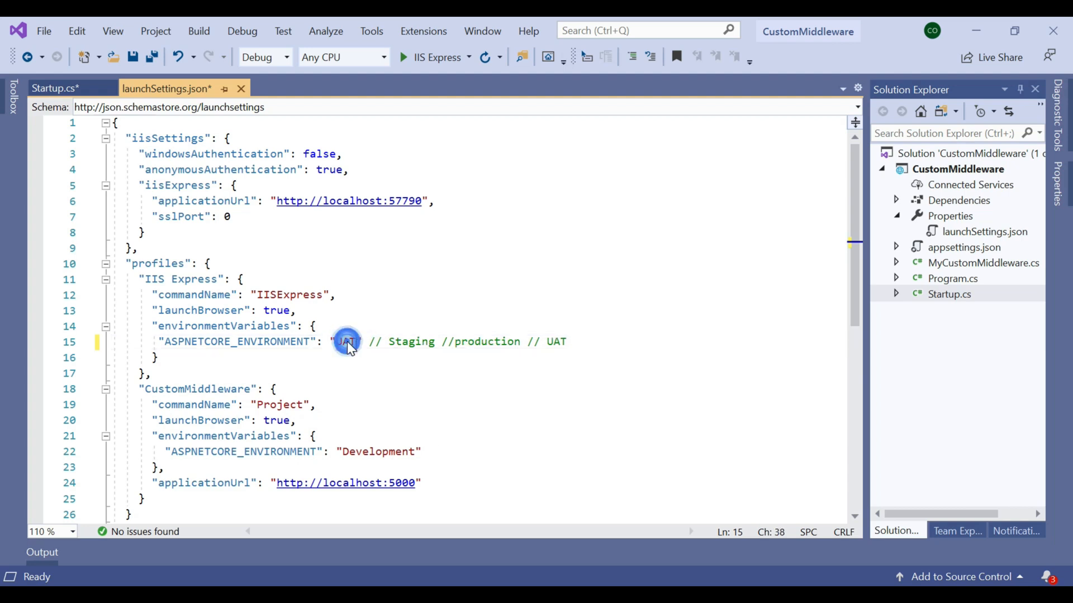
{"action": "left_click", "coordinate": [55, 88]}
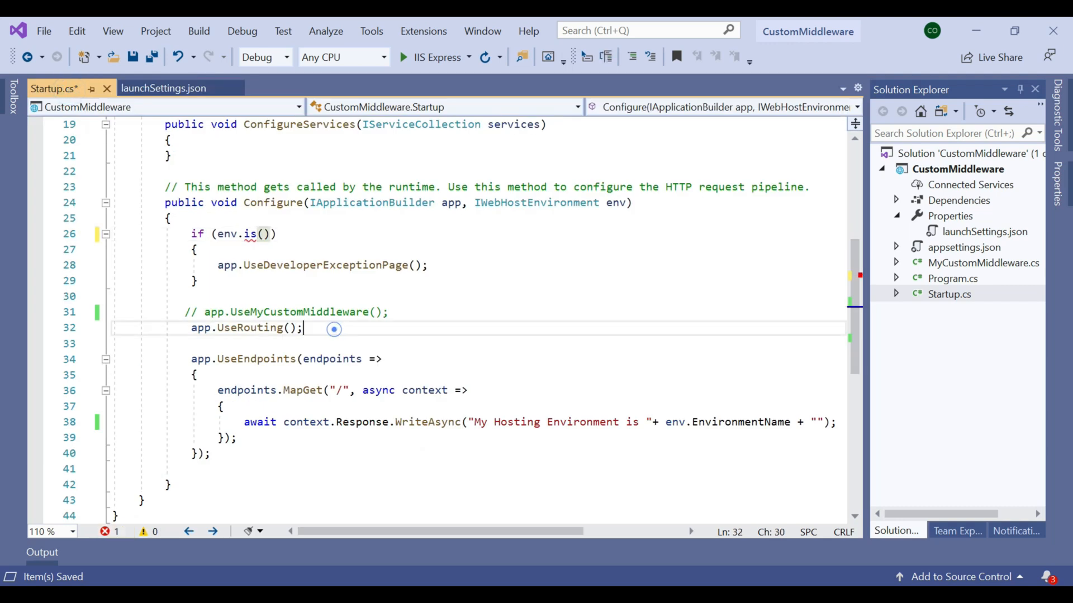
Step: Change the first condition to env.IsEnvironment("UAT") and start debugging
{"action": "type", "text": "e"}
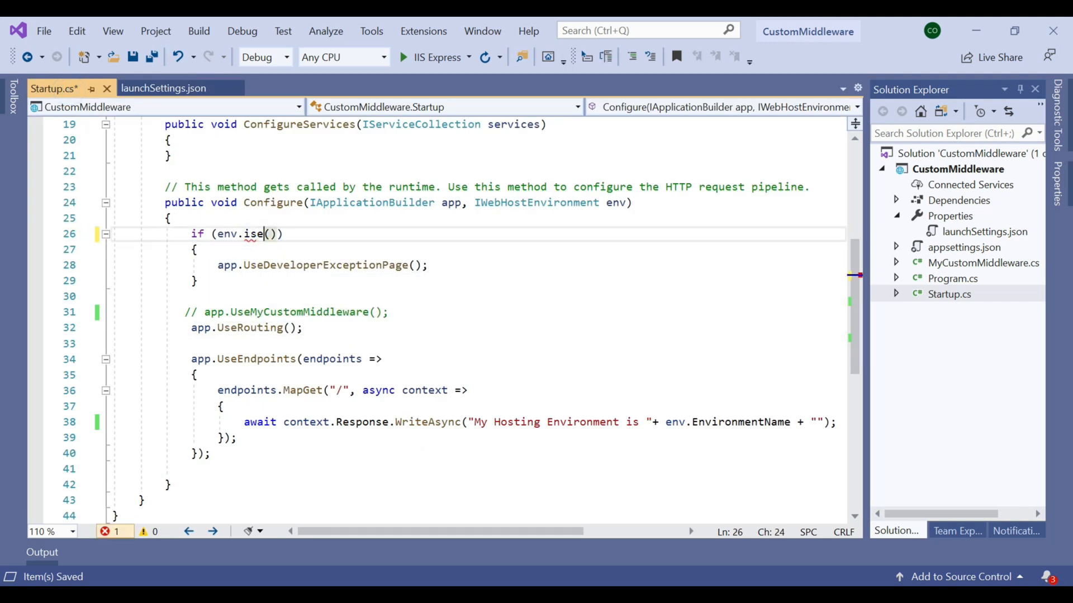
{"action": "type", "text": "IsEnvironment"}
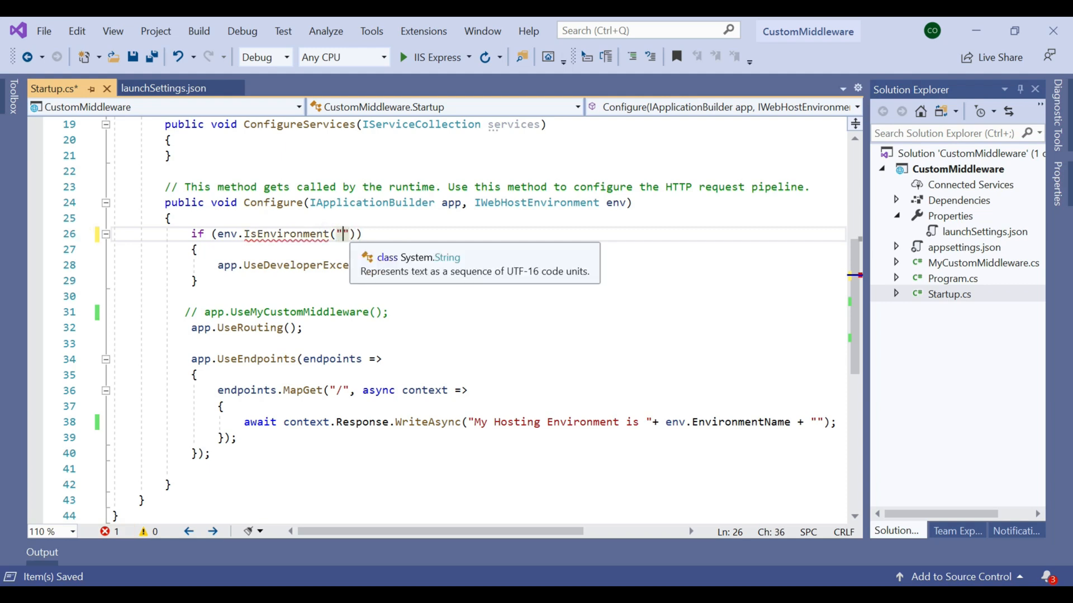
{"action": "type", "text": "UAT"}
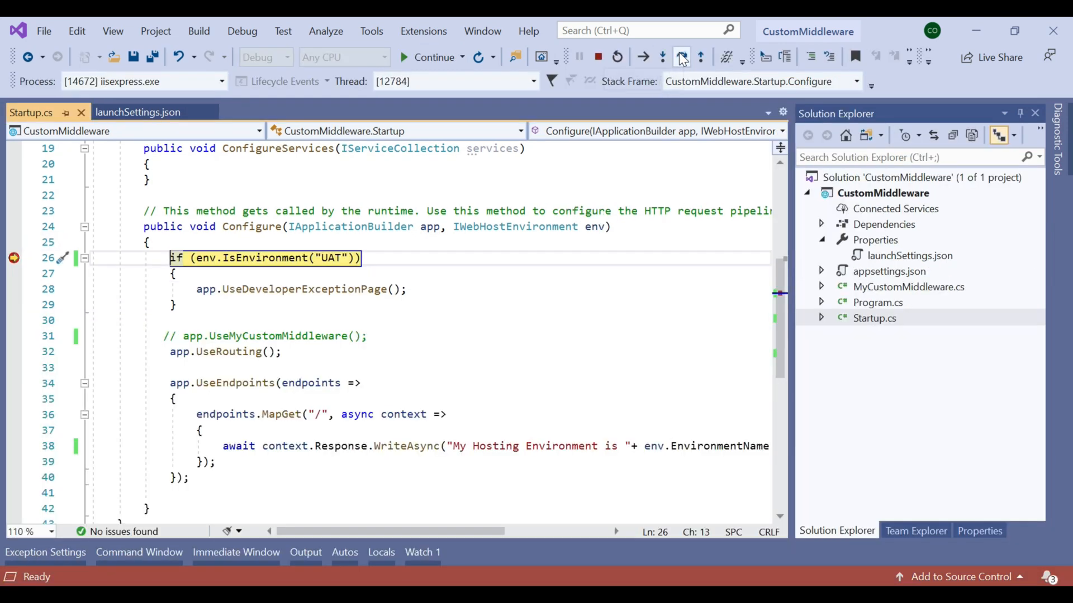
Step: Step into the UAT branch, then stop the debugging session
{"action": "left_click", "coordinate": [681, 57]}
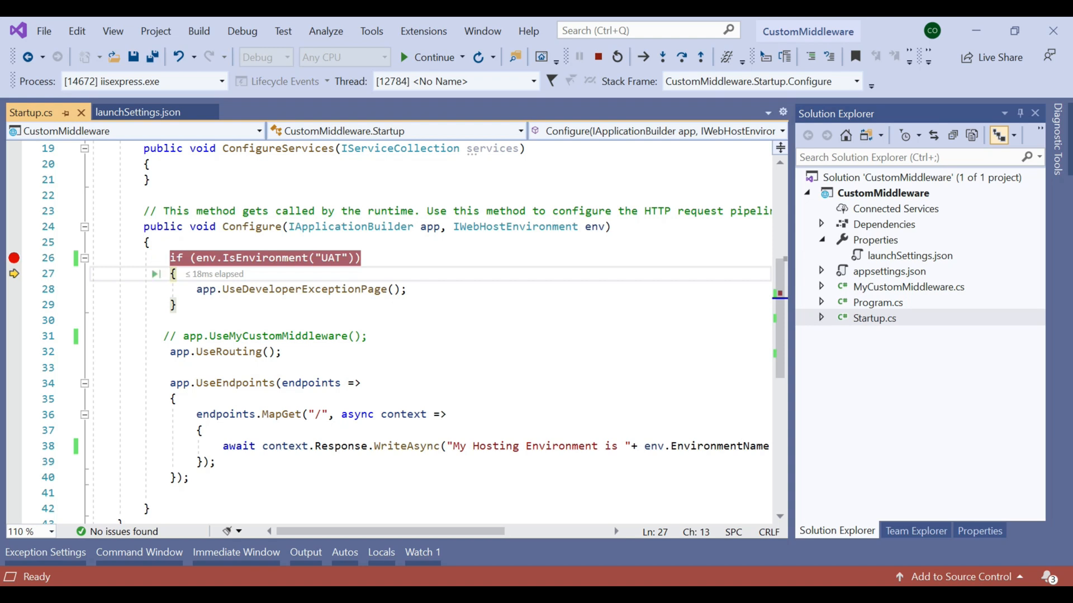
{"action": "left_click", "coordinate": [138, 112]}
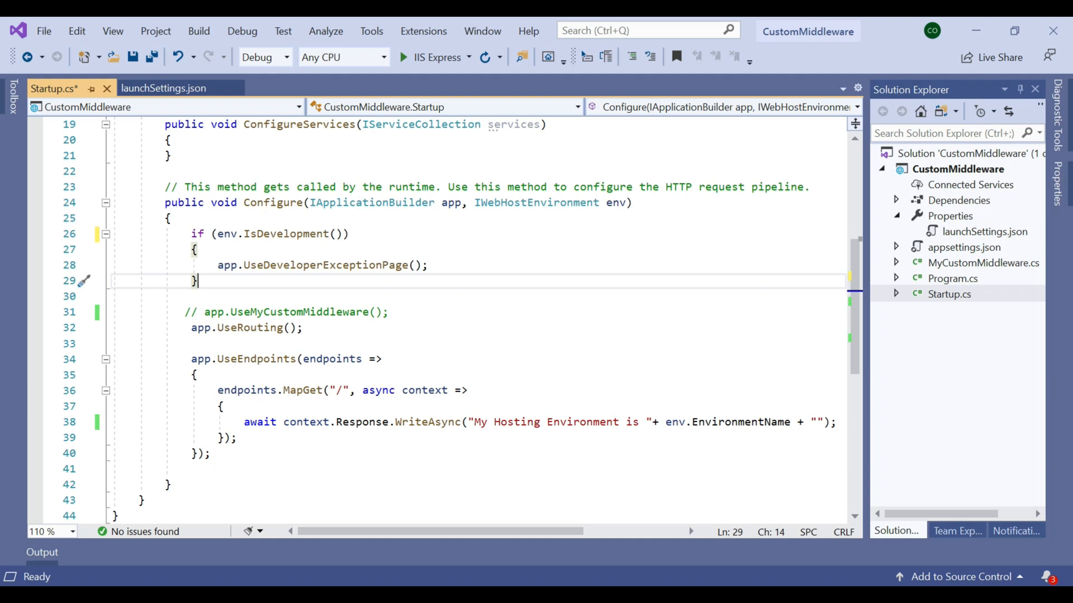
Step: Type the else if branch testing env.IsStaging() || env.IsProduction() || env.IsEnvironment("")
{"action": "type", "text": "else if(env.IsStaging()"}
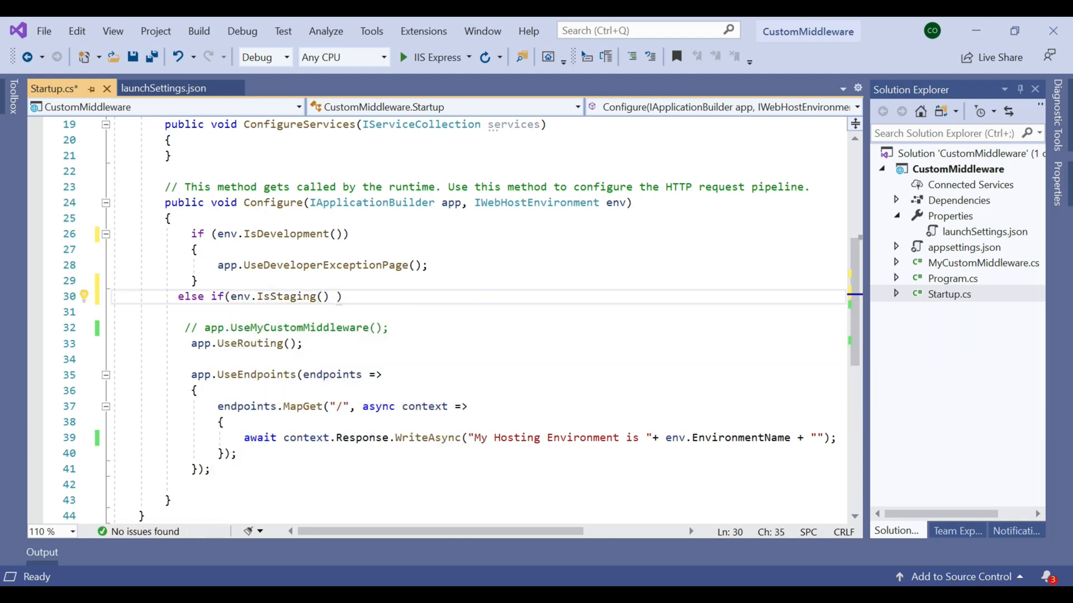
{"action": "type", "text": "|| env.ispo()"}
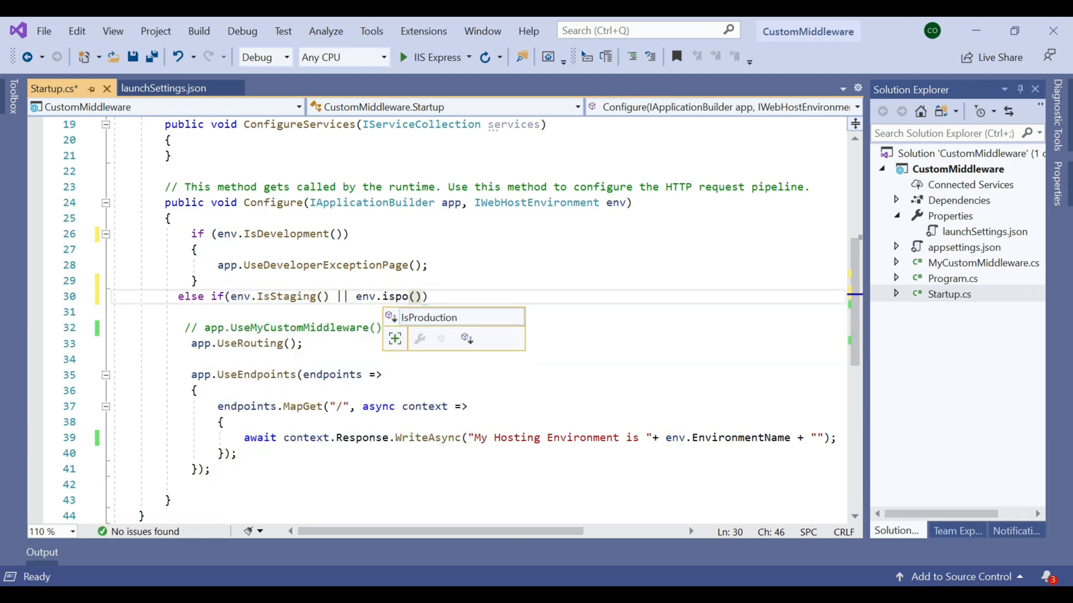
{"action": "type", "text": "IsProduction() \\\\"}
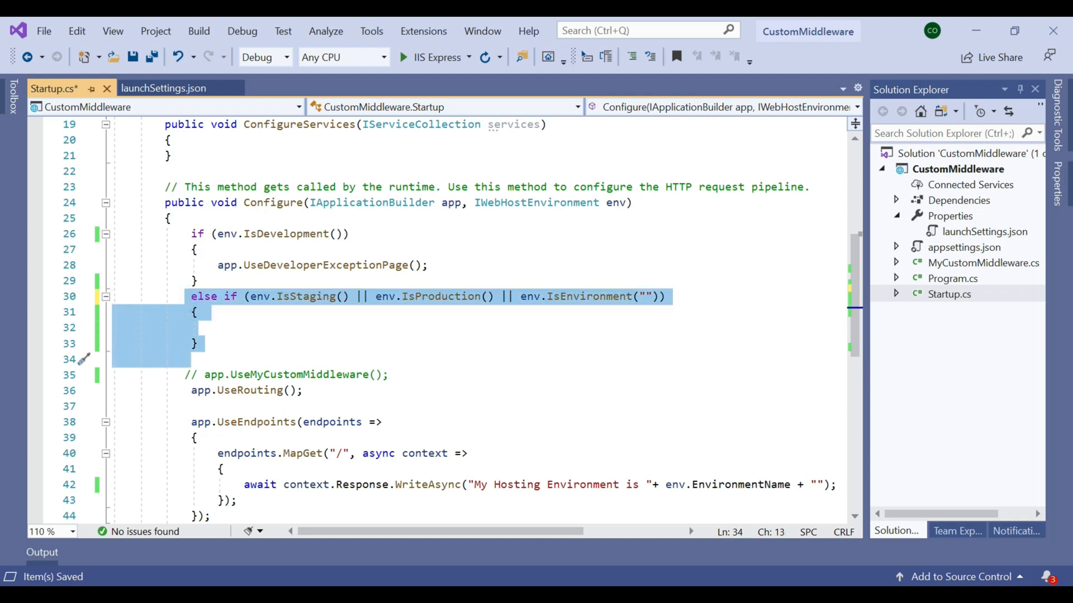
Step: Call app.UseExceptionHandler("/Error"); inside the else-if body
{"action": "type", "text": "app."}
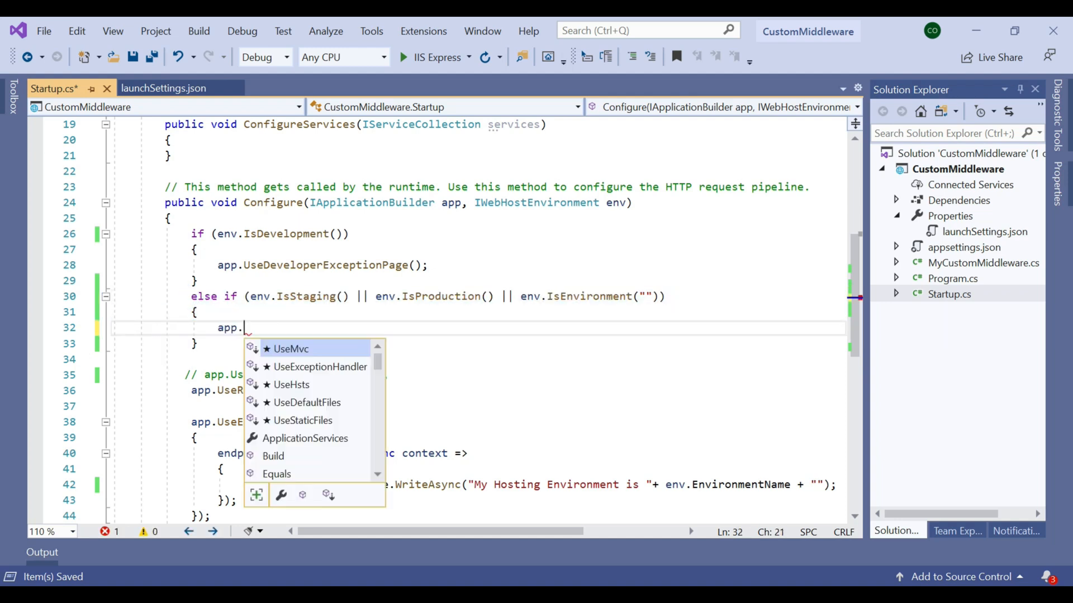
{"action": "type", "text": "useexce"}
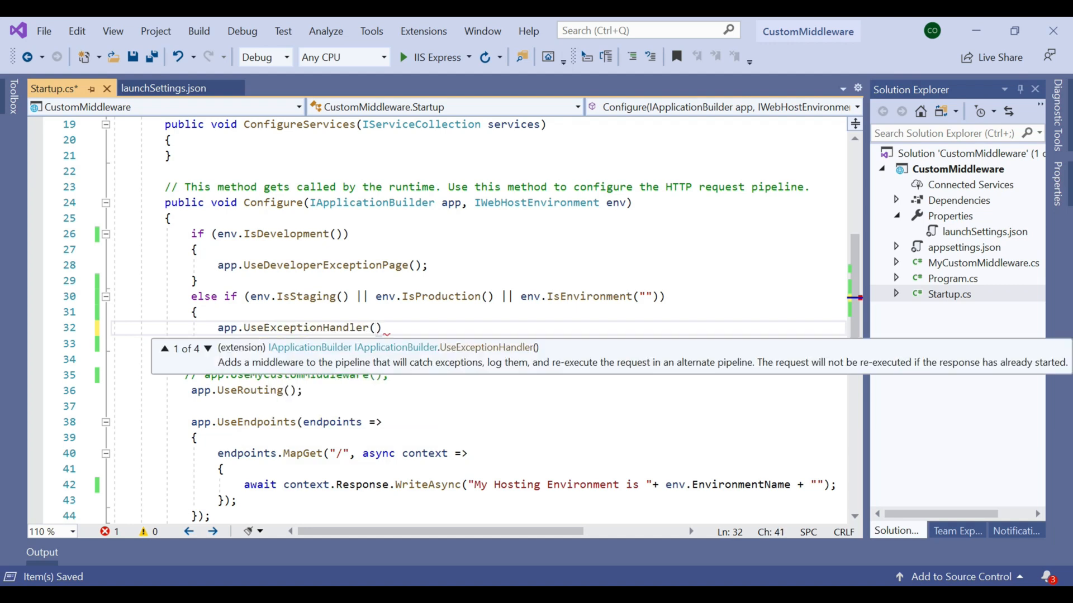
{"action": "type", "text": "\"/E"}
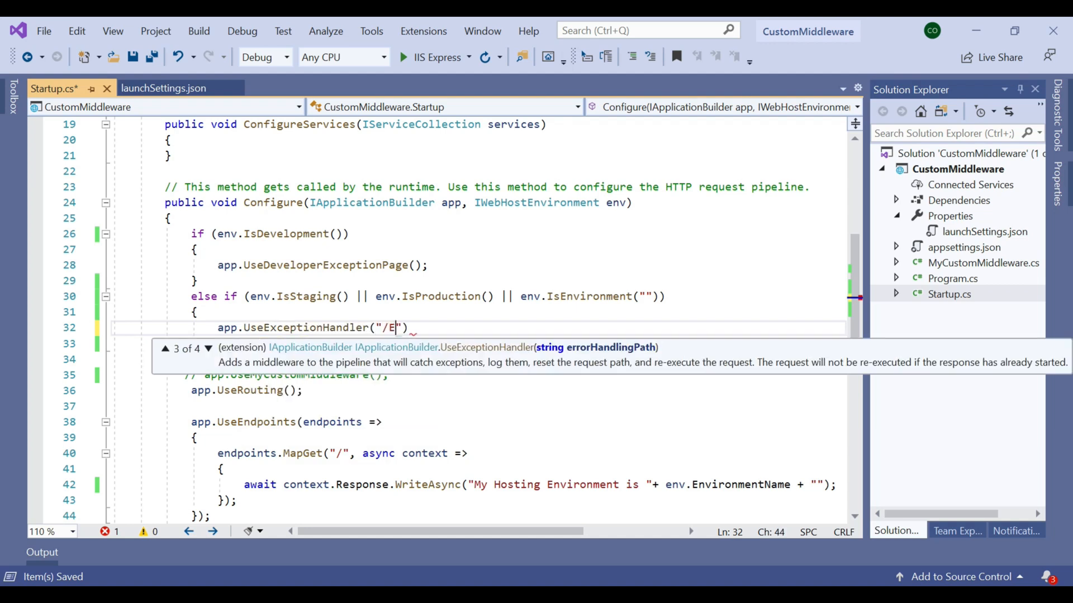
{"action": "type", "text": "rror"}
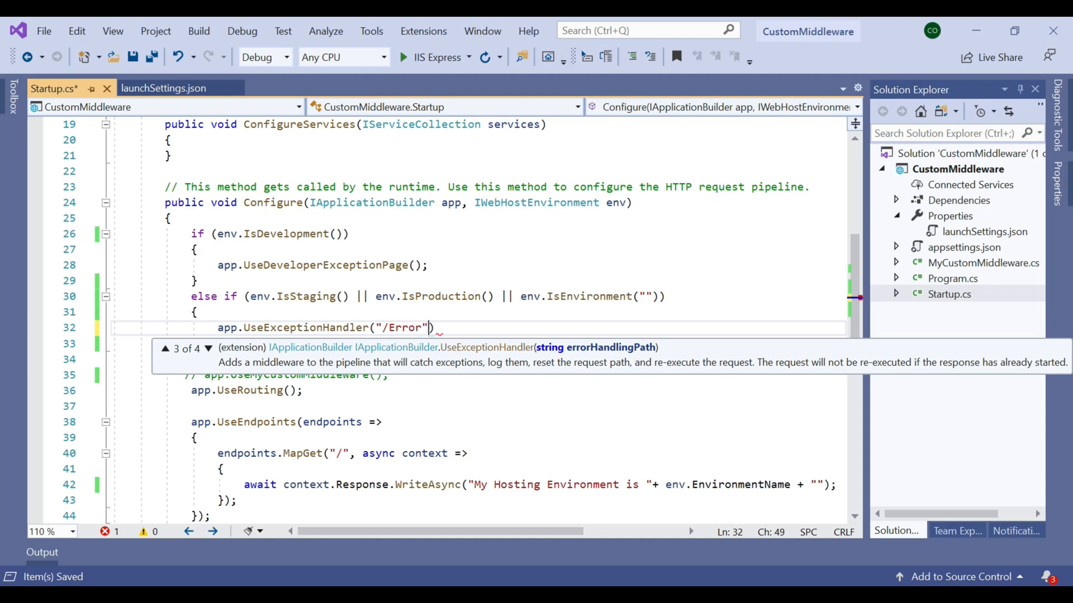
{"action": "type", "text": ");"}
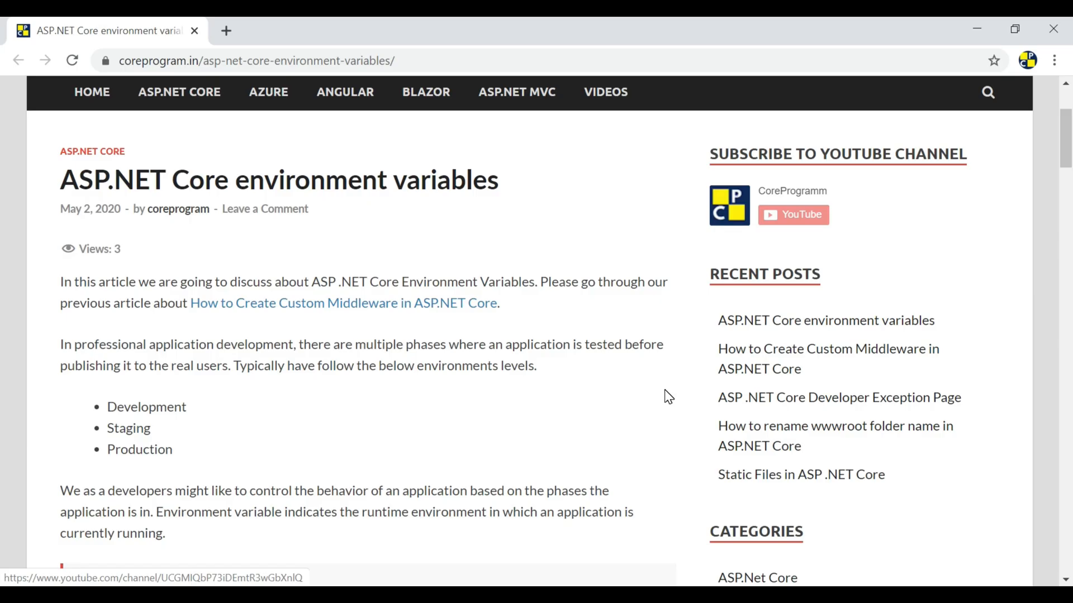
Step: Scroll the environment variables article down to the configure.cs code sample
{"action": "scroll", "scroll_direction": "down", "scroll_amount": 3}
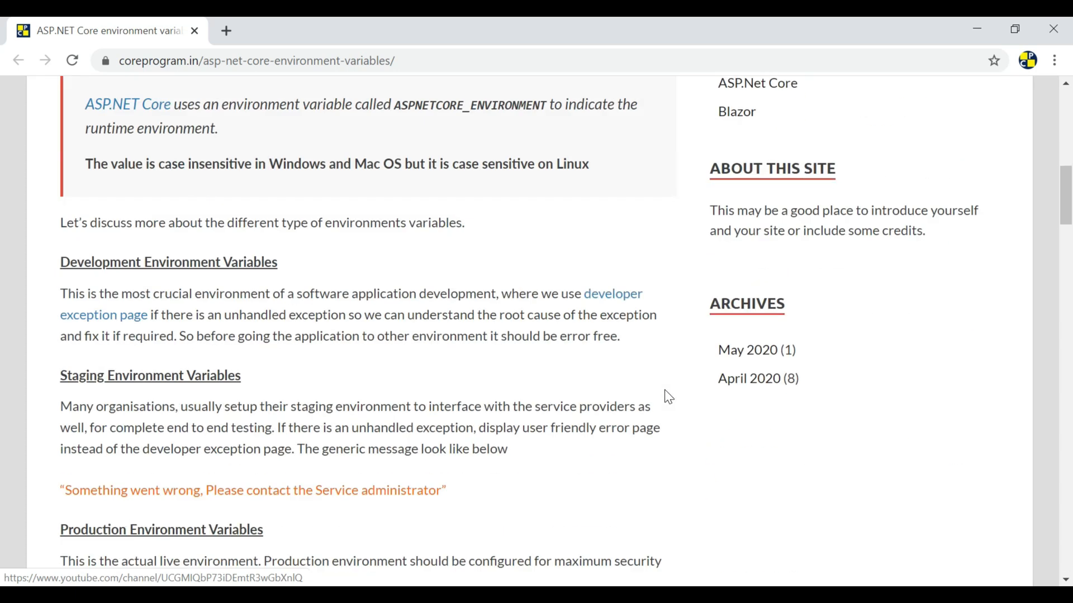
{"action": "scroll", "scroll_direction": "down", "scroll_amount": 3}
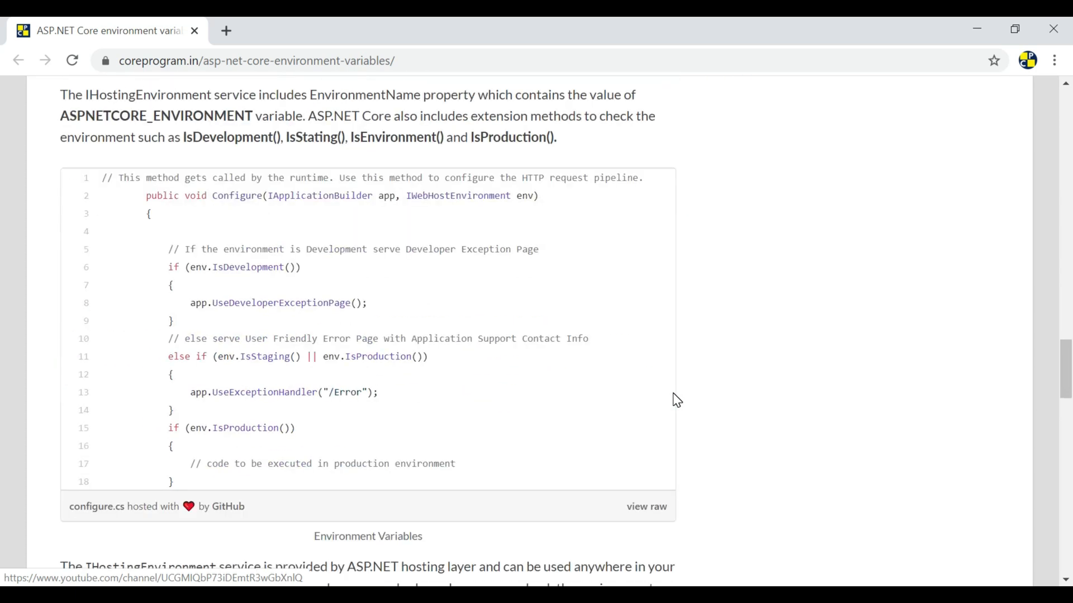